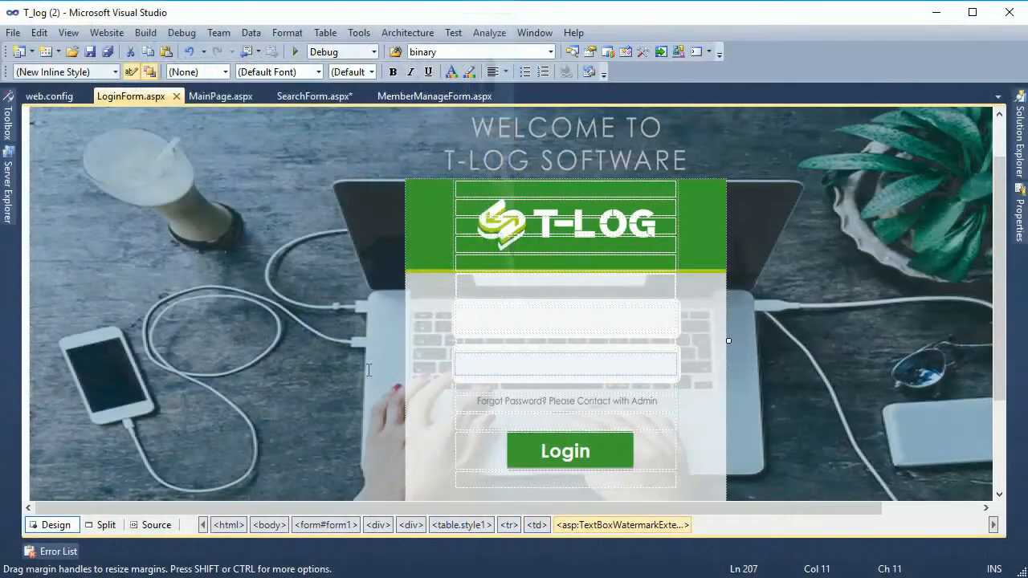
# Review the MainPage.aspx and SearchForm.aspx page designs
pyautogui.click(222, 96)
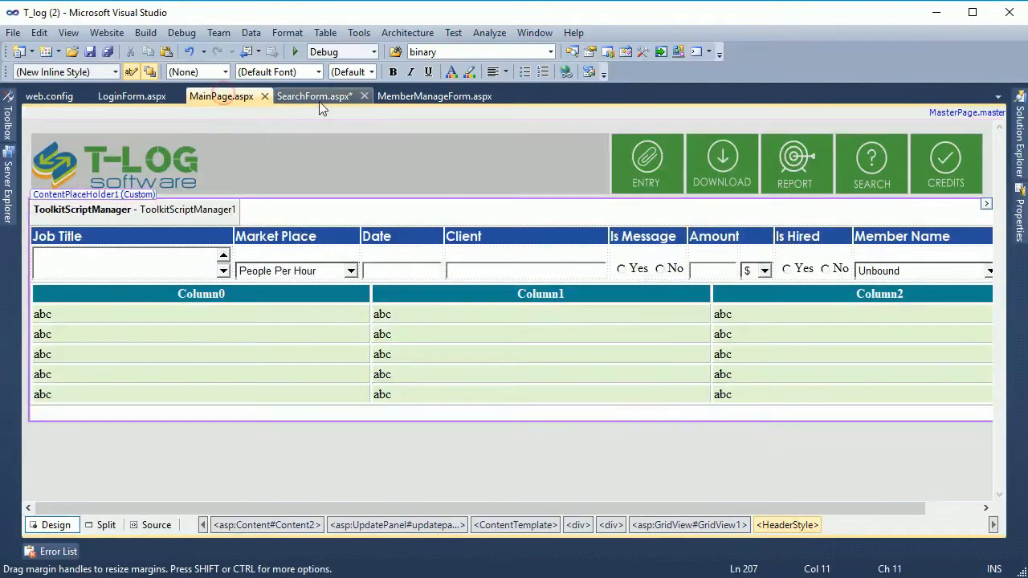
pyautogui.click(434, 96)
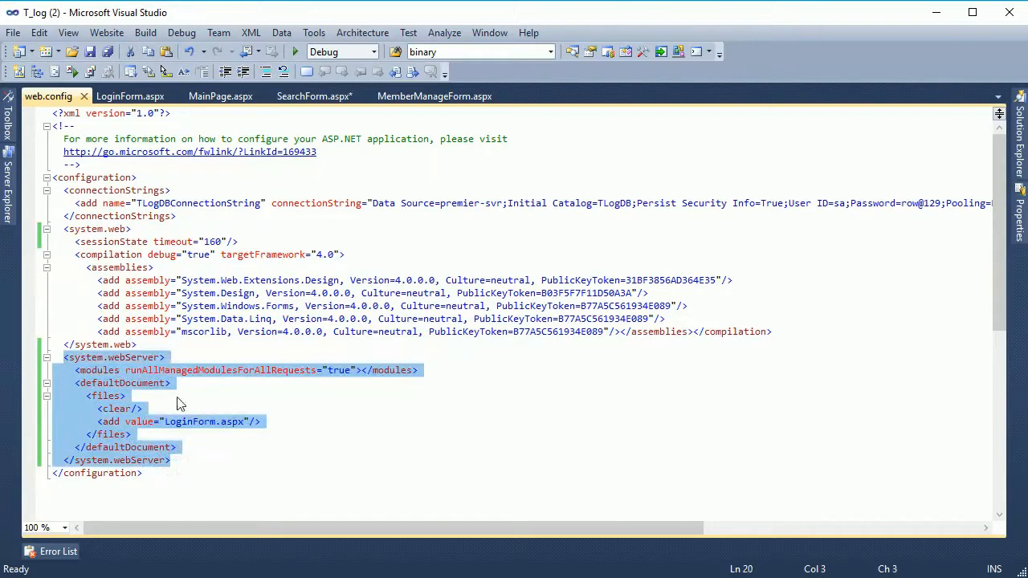
pyautogui.moveTo(352, 384)
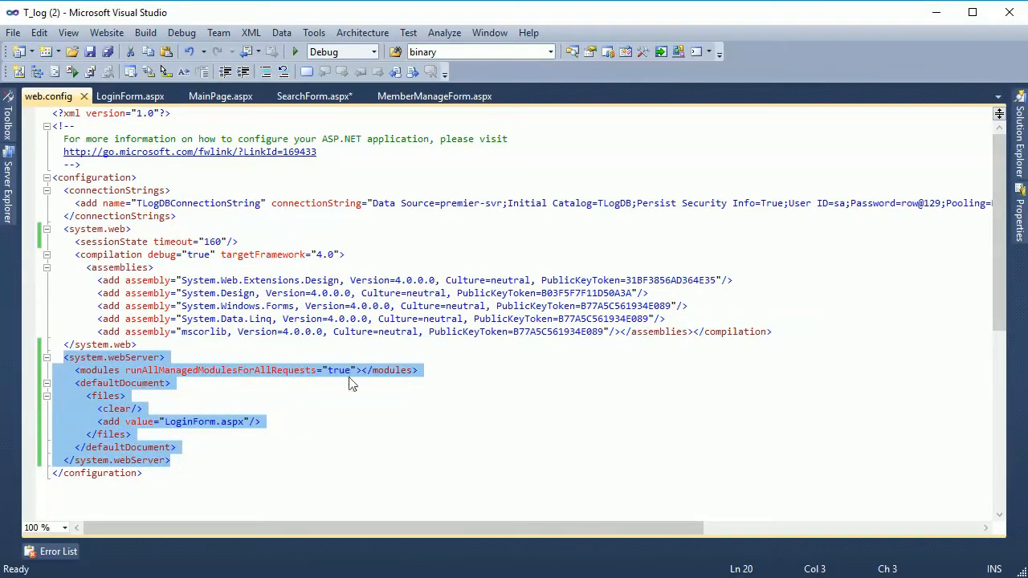
pyautogui.moveTo(135, 426)
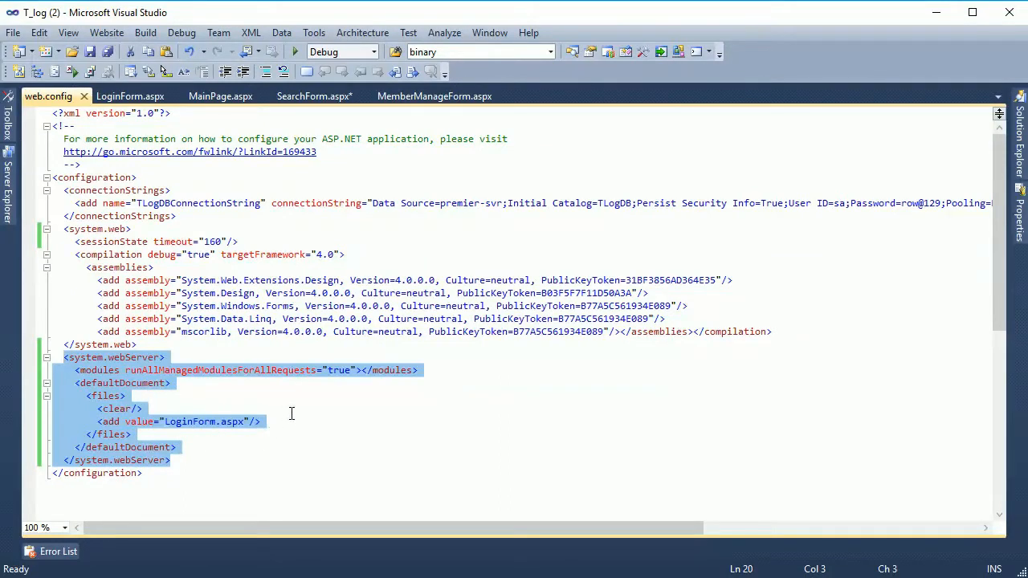
pyautogui.moveTo(237, 434)
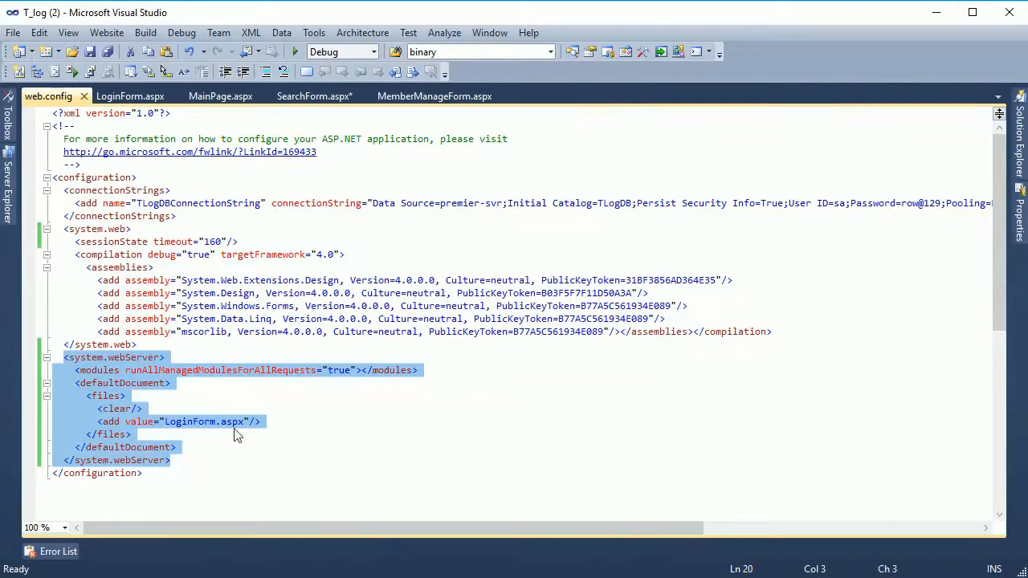
# Select the LoginForm default document name in web.config
pyautogui.doubleClick(189, 421)
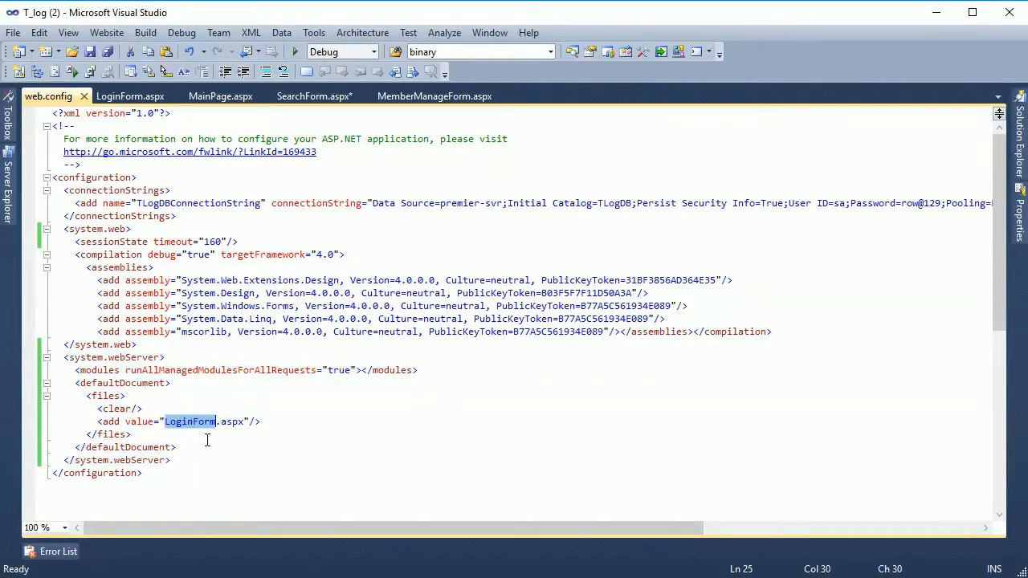
# Create a new folder named Tlog inside Project Host on drive F
pyautogui.rightClick(522, 377)
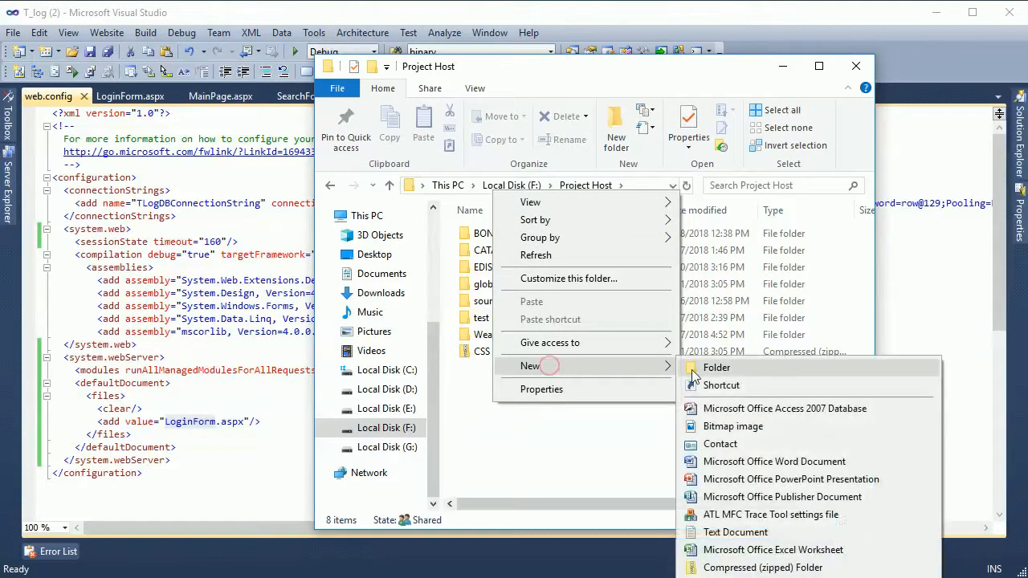
pyautogui.click(716, 366)
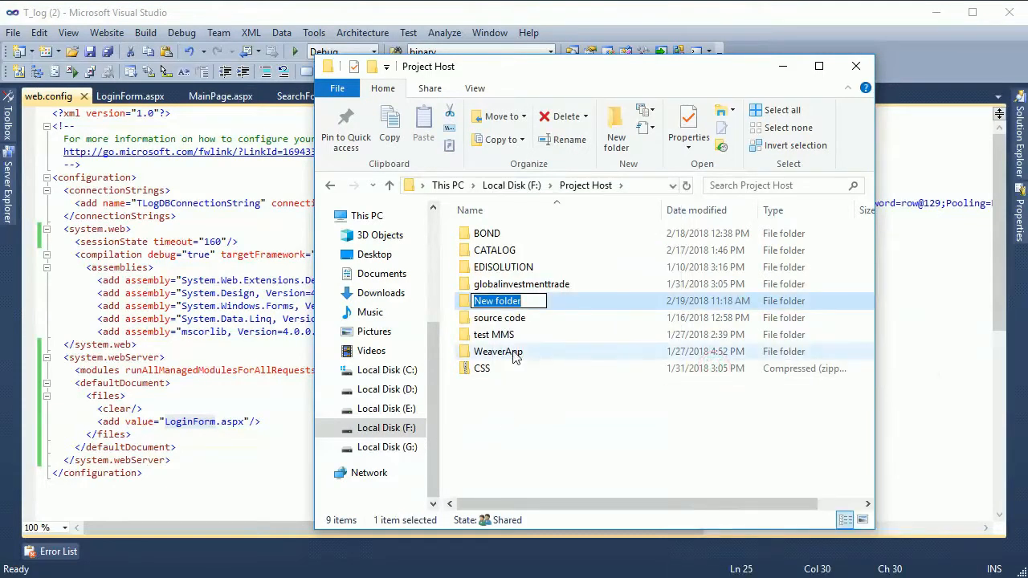
pyautogui.write('Tlog')
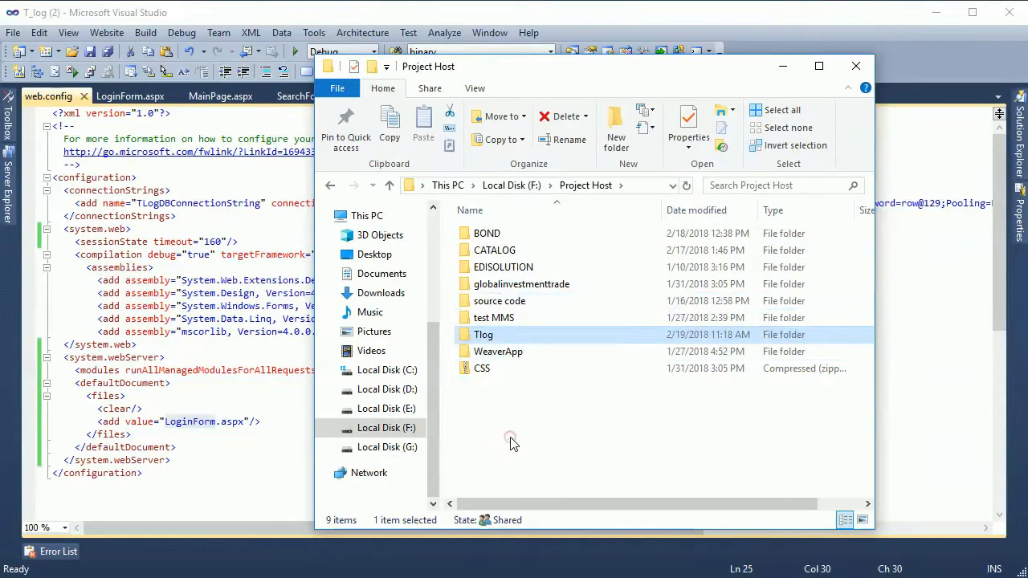
pyautogui.moveTo(482, 335)
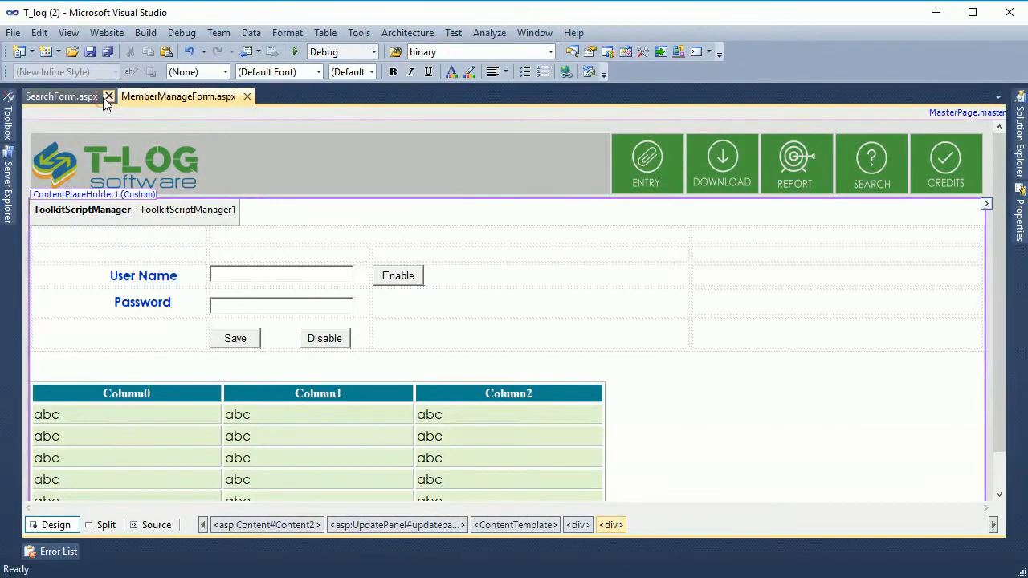
# Close the open designers and start Publish Web Site for the T_log project
pyautogui.click(109, 96)
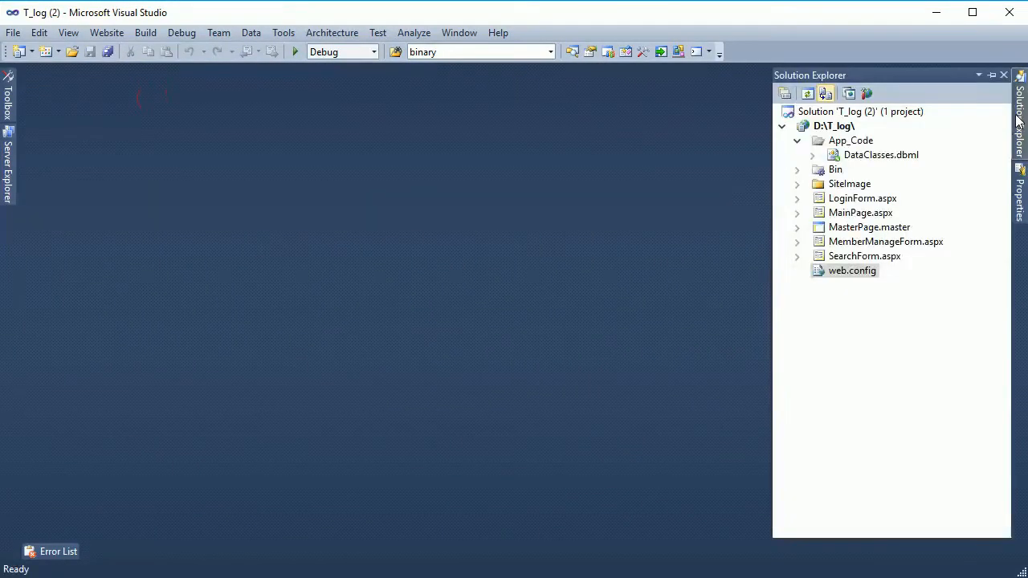
pyautogui.click(797, 141)
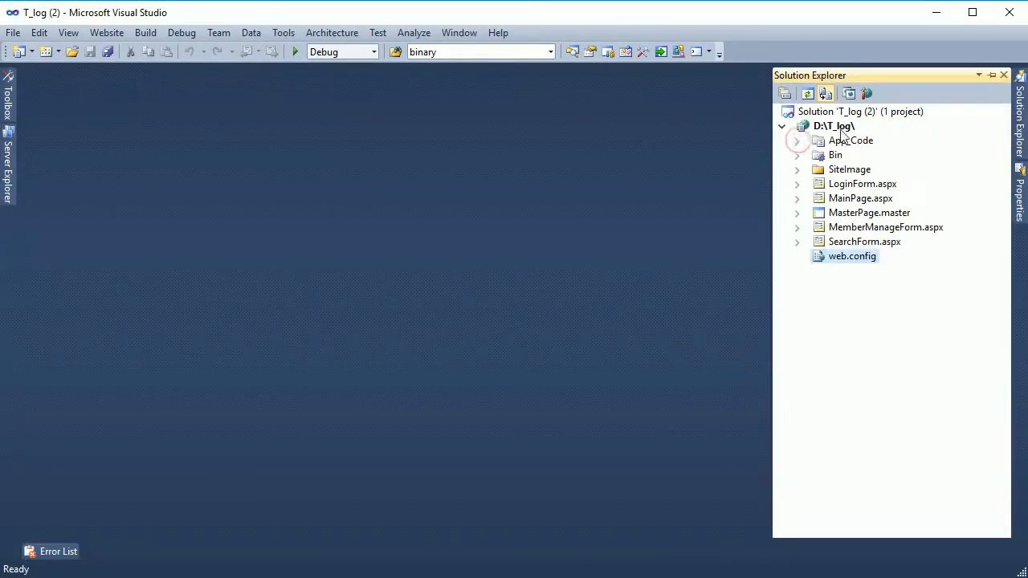
pyautogui.rightClick(833, 125)
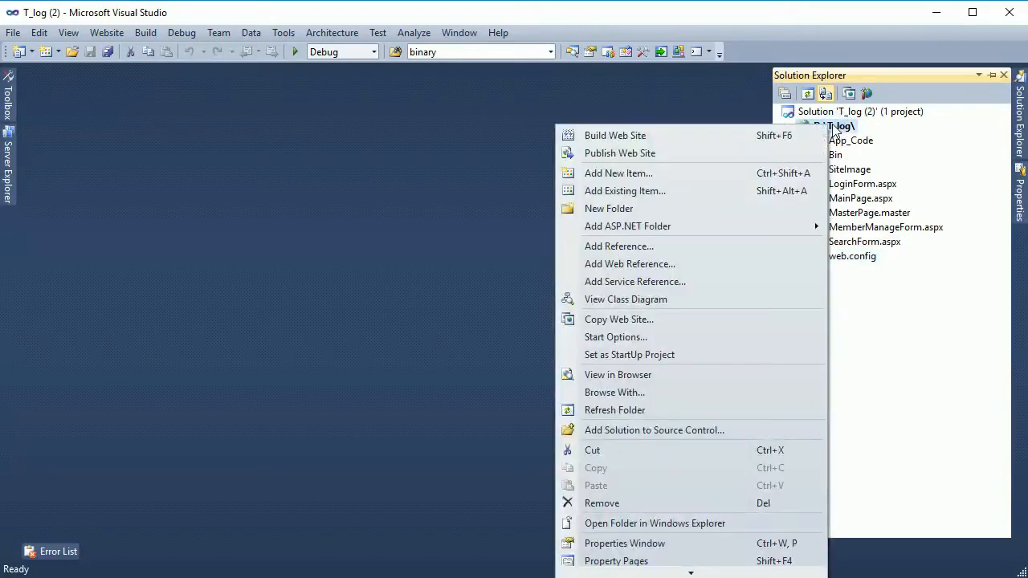
pyautogui.moveTo(626, 135)
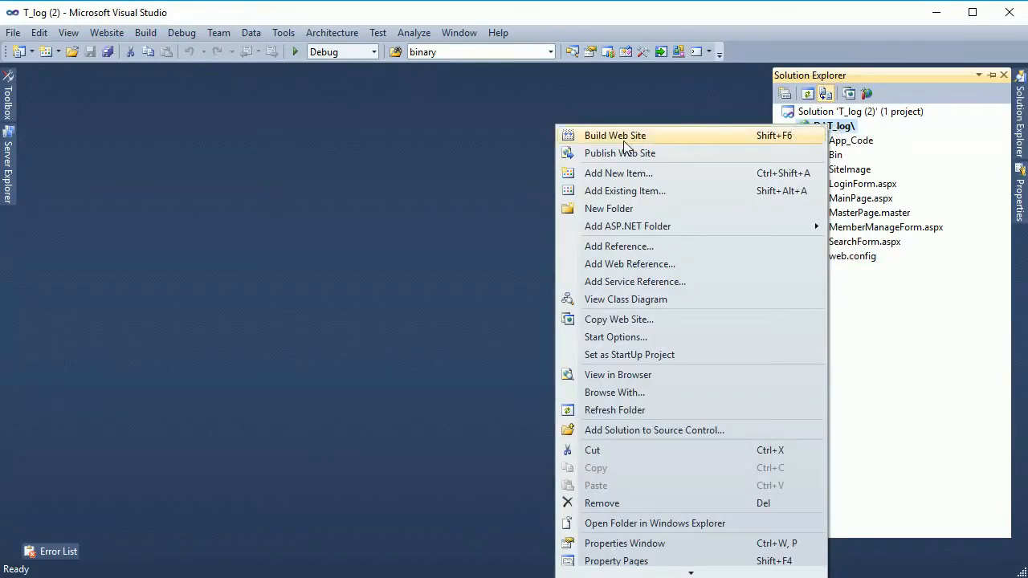
pyautogui.click(619, 153)
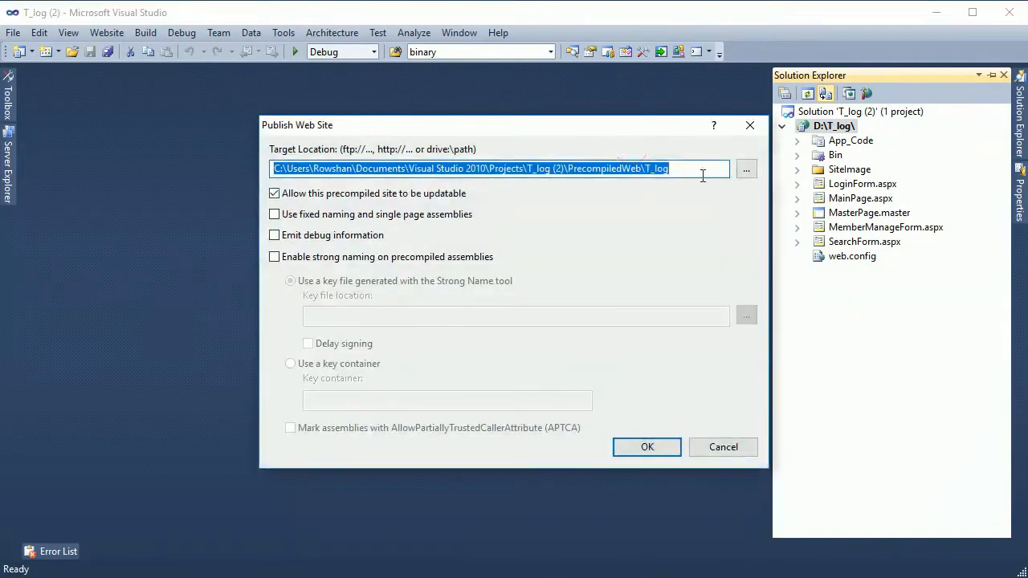
# Publish the website into F:\Project Host\Tlog
pyautogui.click(745, 169)
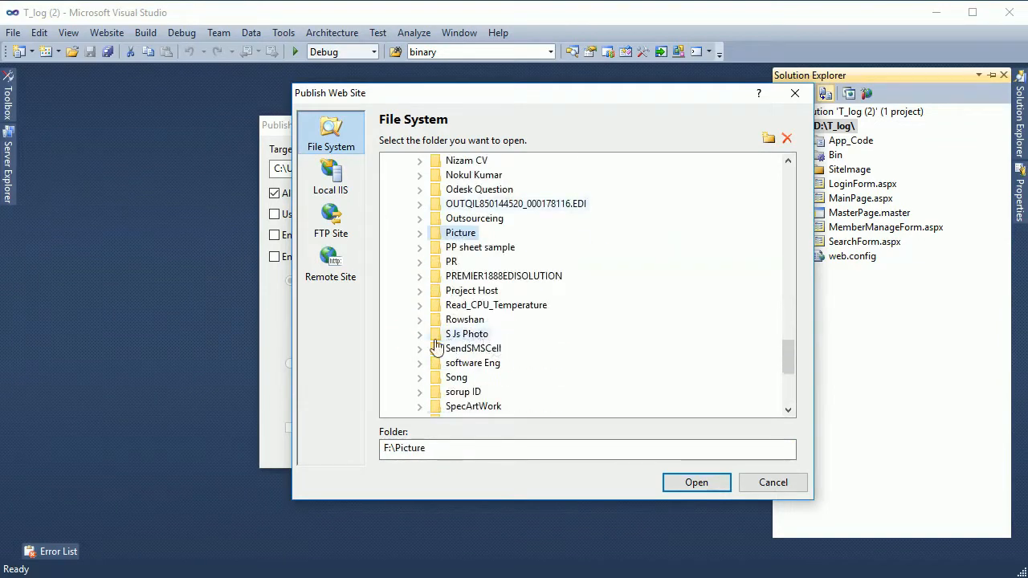
pyautogui.click(419, 289)
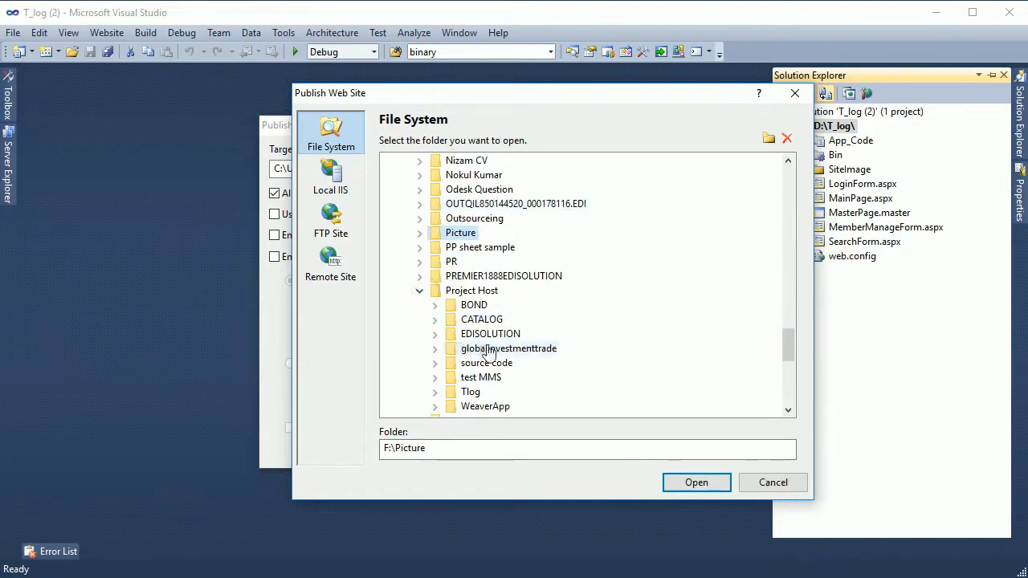
pyautogui.scroll(-3)
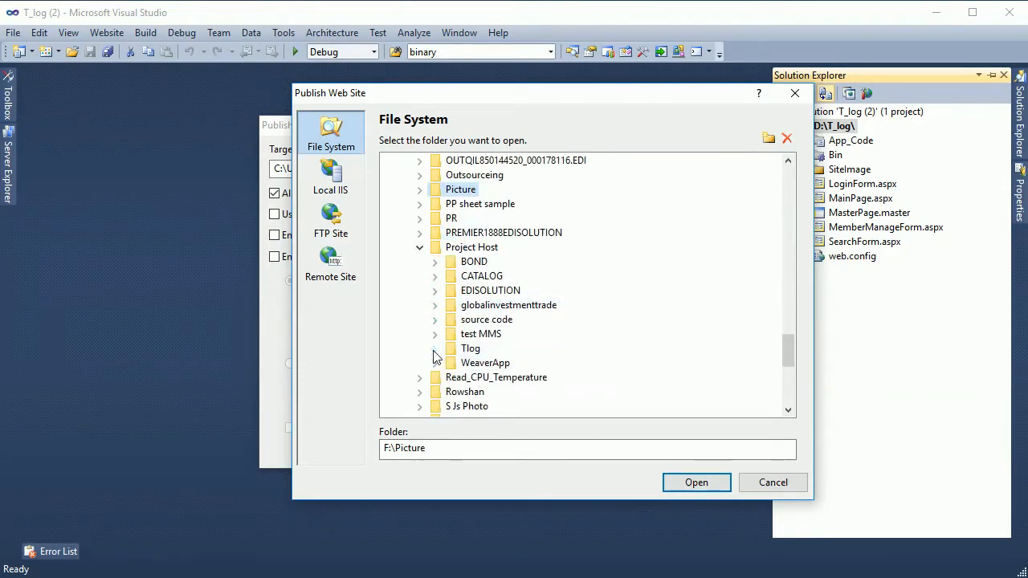
pyautogui.click(696, 481)
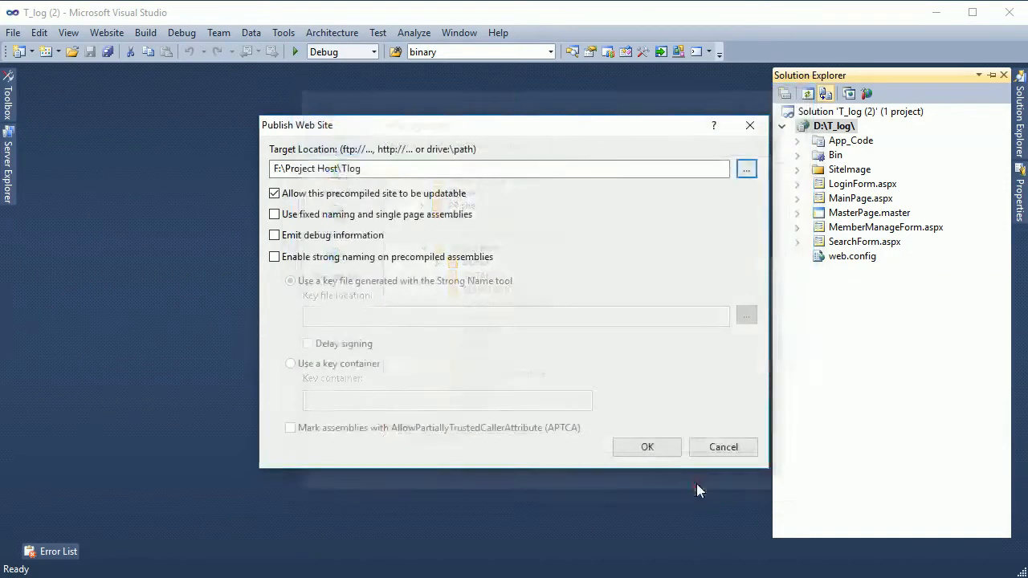
pyautogui.click(646, 446)
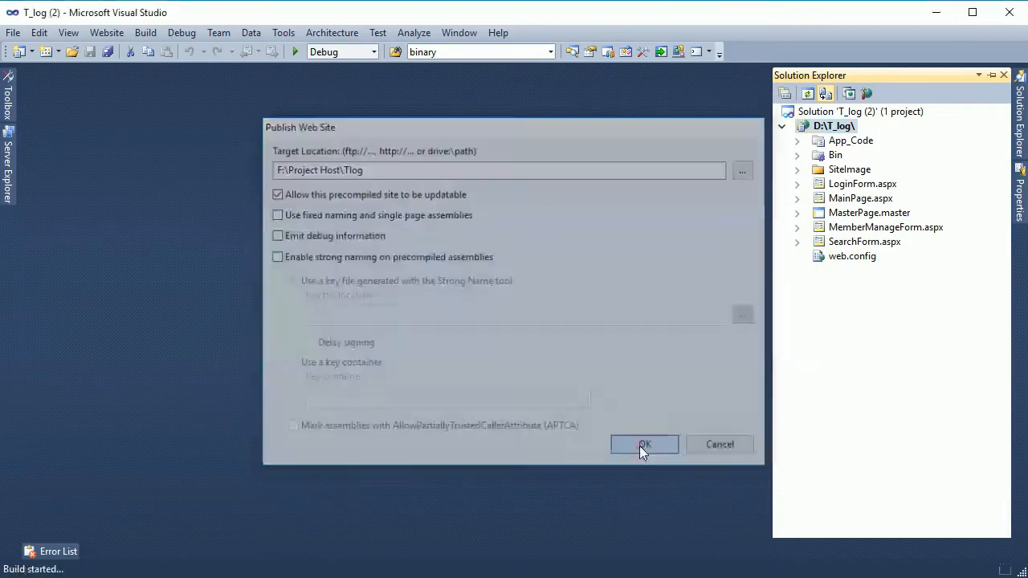
pyautogui.click(642, 444)
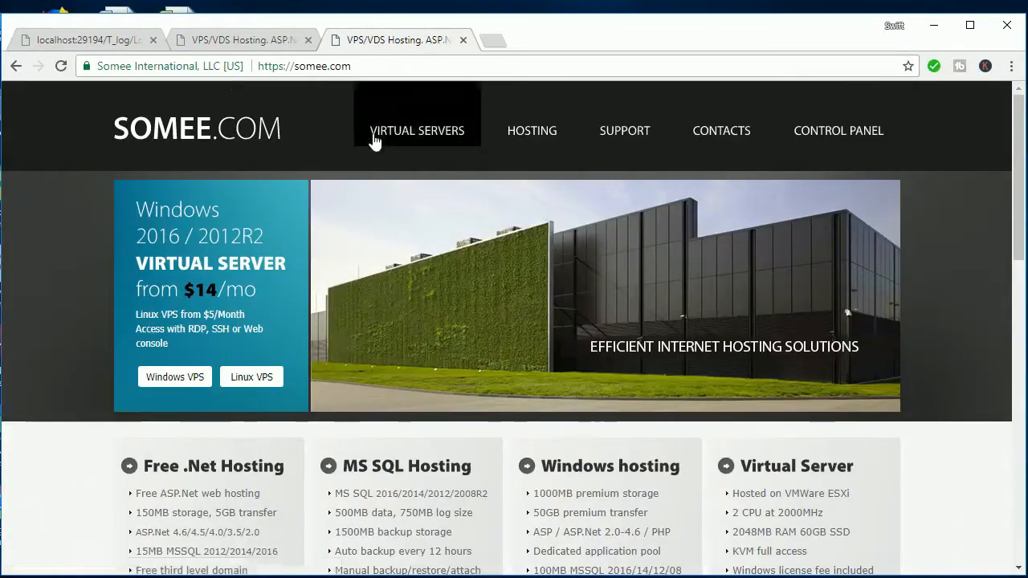
pyautogui.moveTo(369, 199)
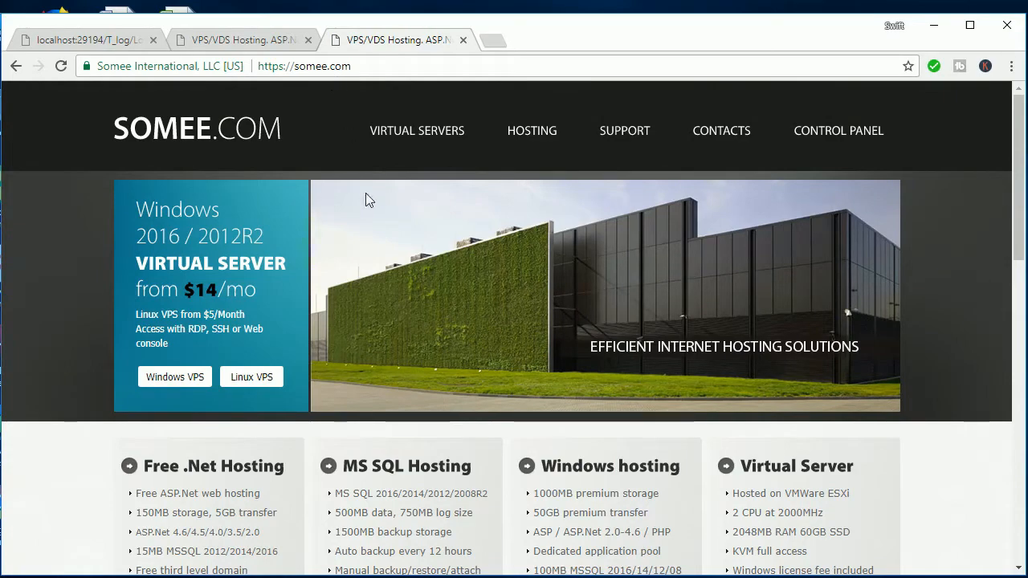
# Start an order for the free .NET hosting plan on somee.com
pyautogui.scroll(-3)
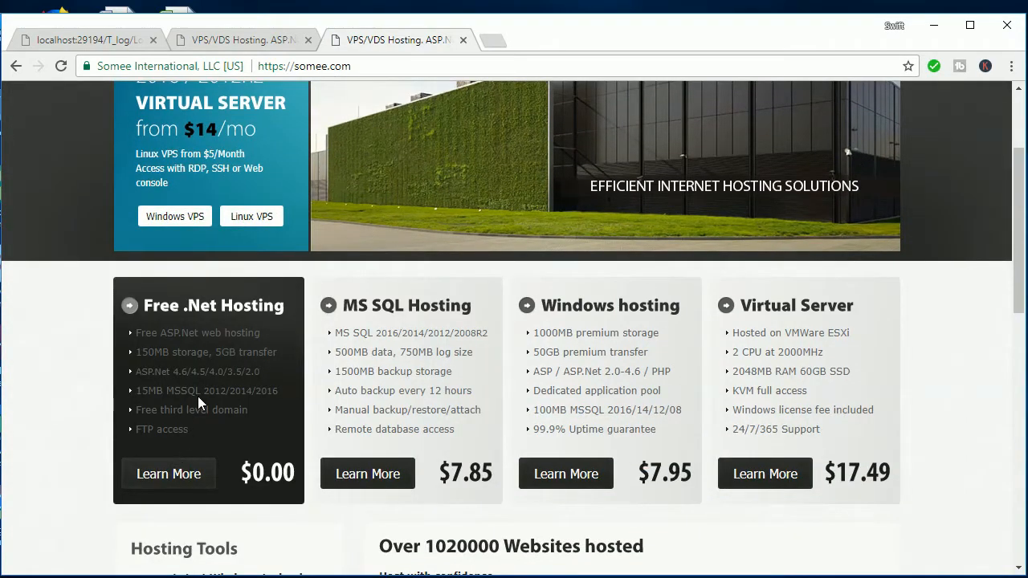
pyautogui.click(169, 472)
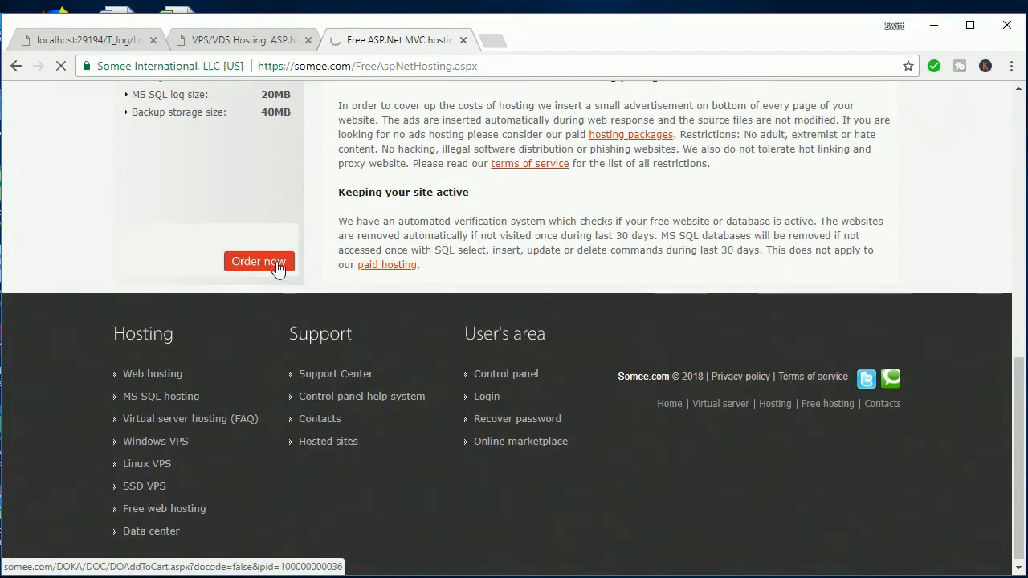
pyautogui.click(258, 260)
pyautogui.write('Habib')
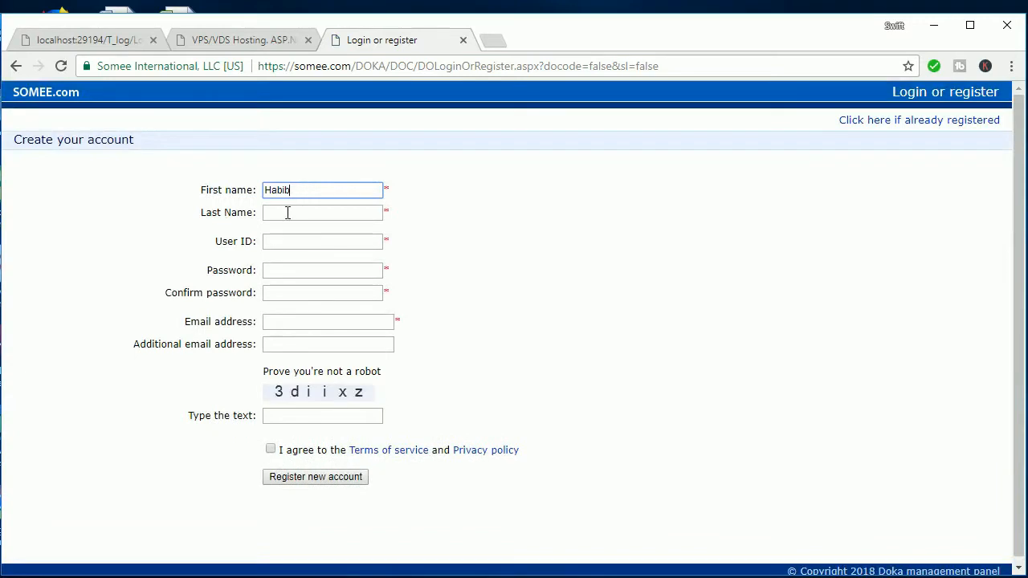
# Complete the registration with name Ulla and captcha 3diix, accept the terms, and register
pyautogui.write('Ulla')
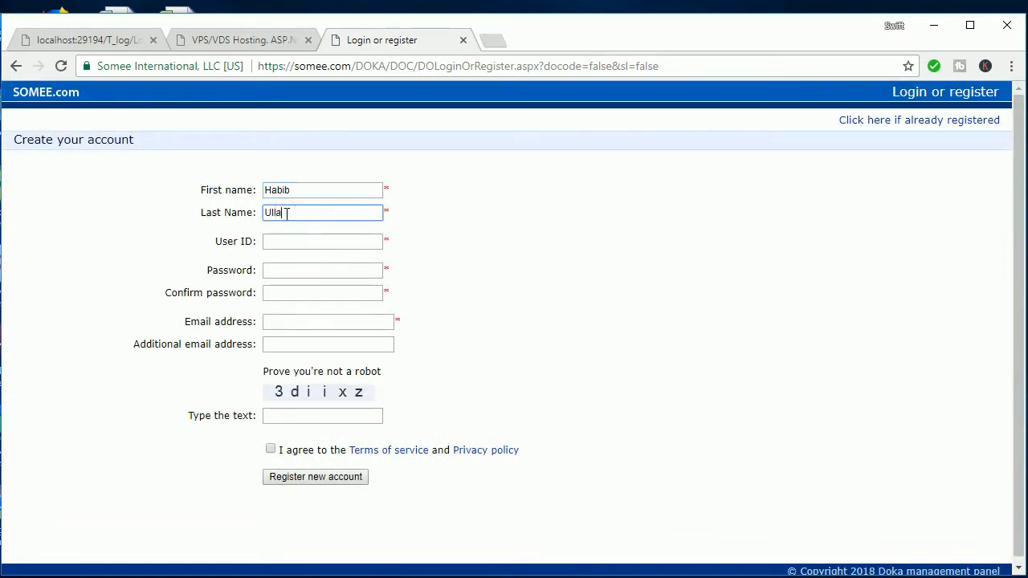
pyautogui.click(321, 240)
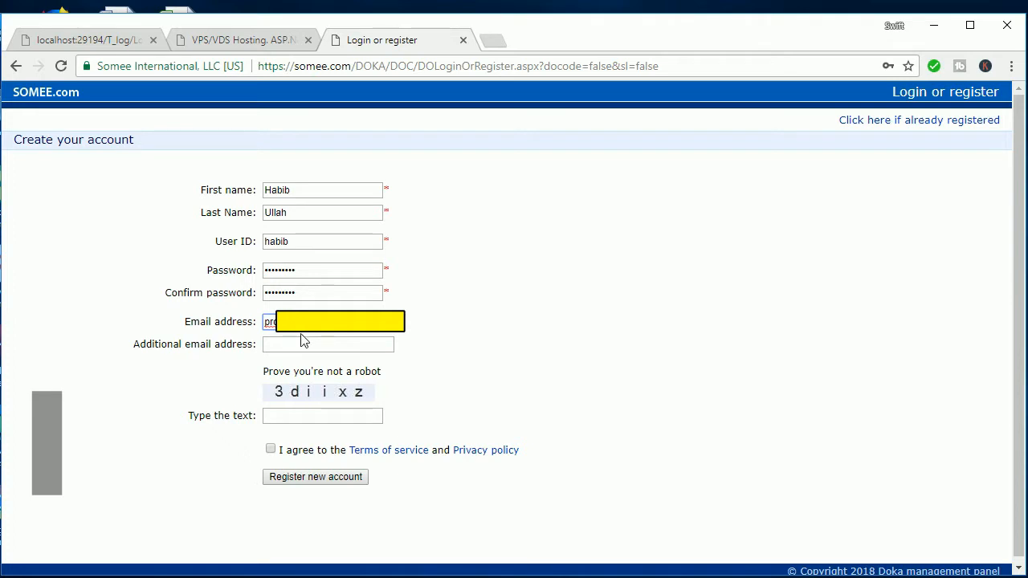
pyautogui.click(327, 344)
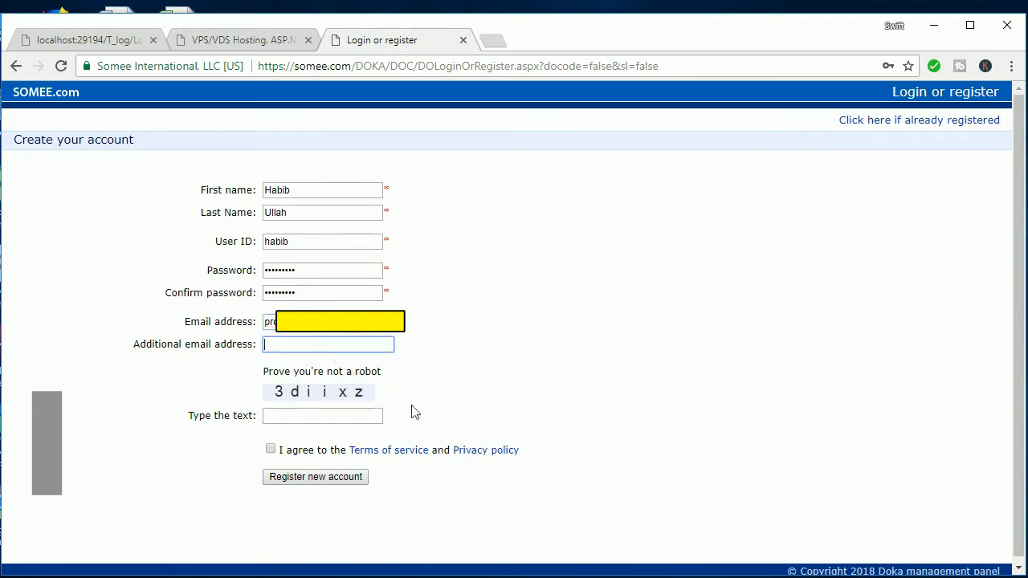
pyautogui.click(321, 414)
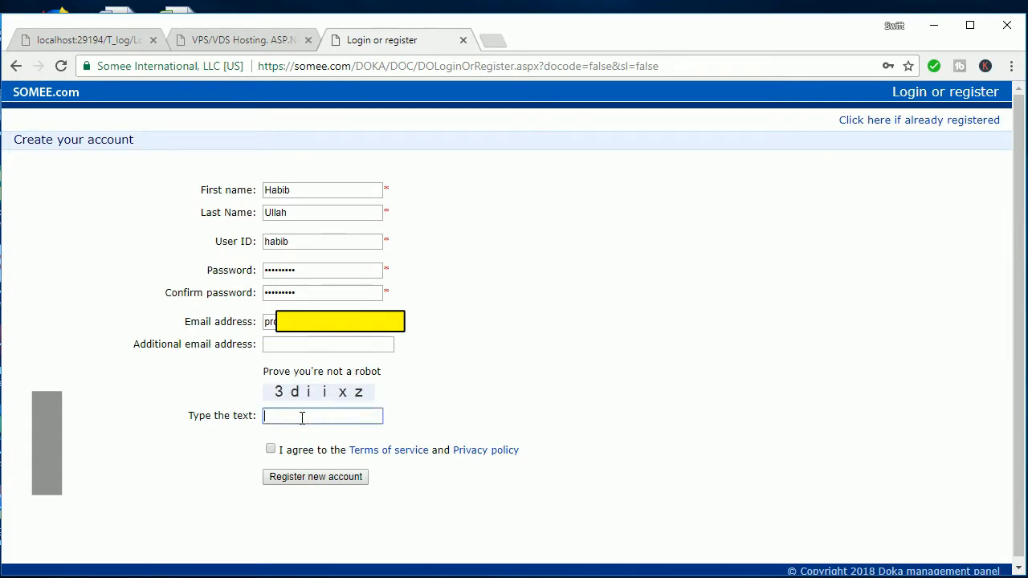
pyautogui.write('3d')
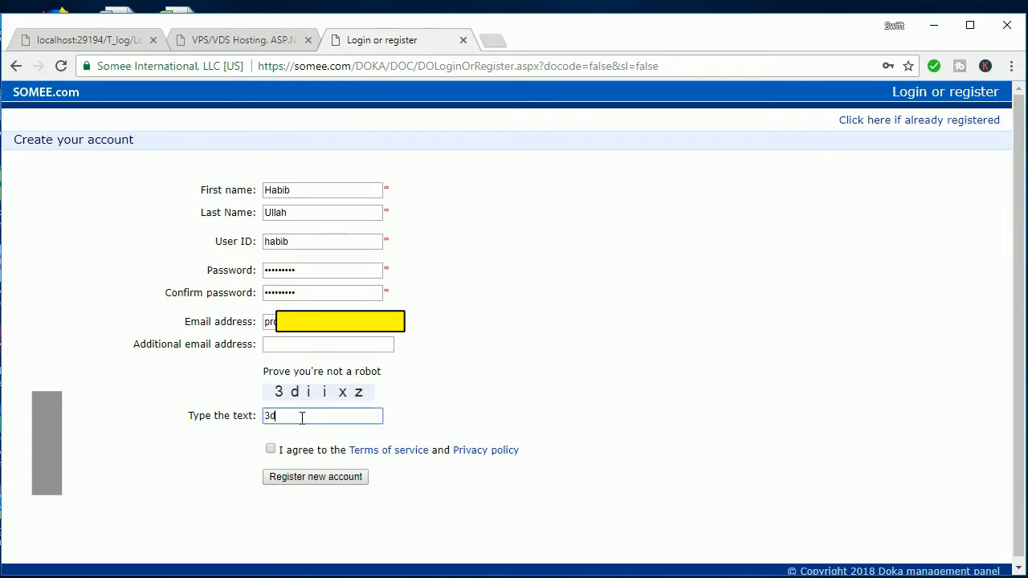
pyautogui.write('ii')
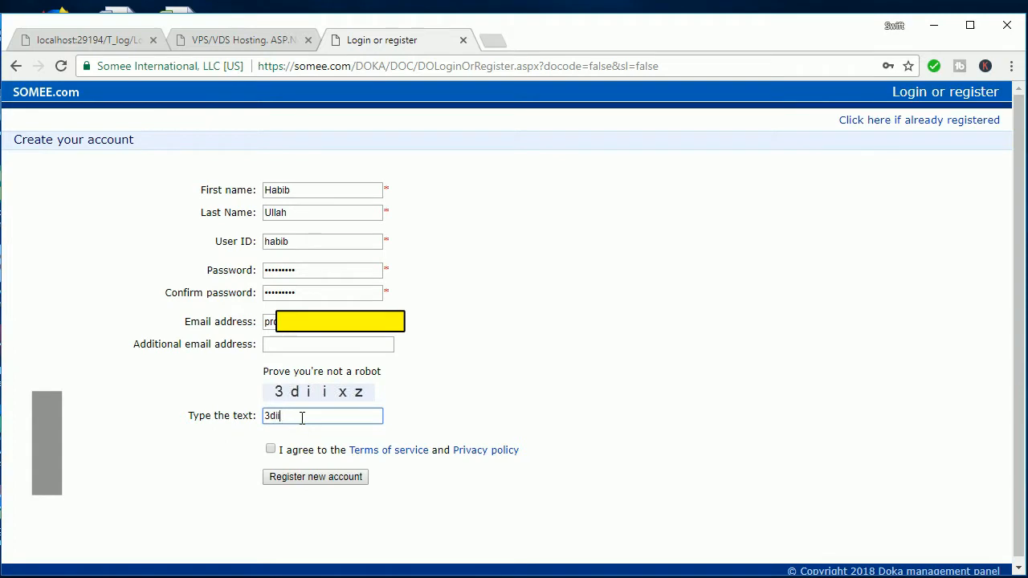
pyautogui.write('x')
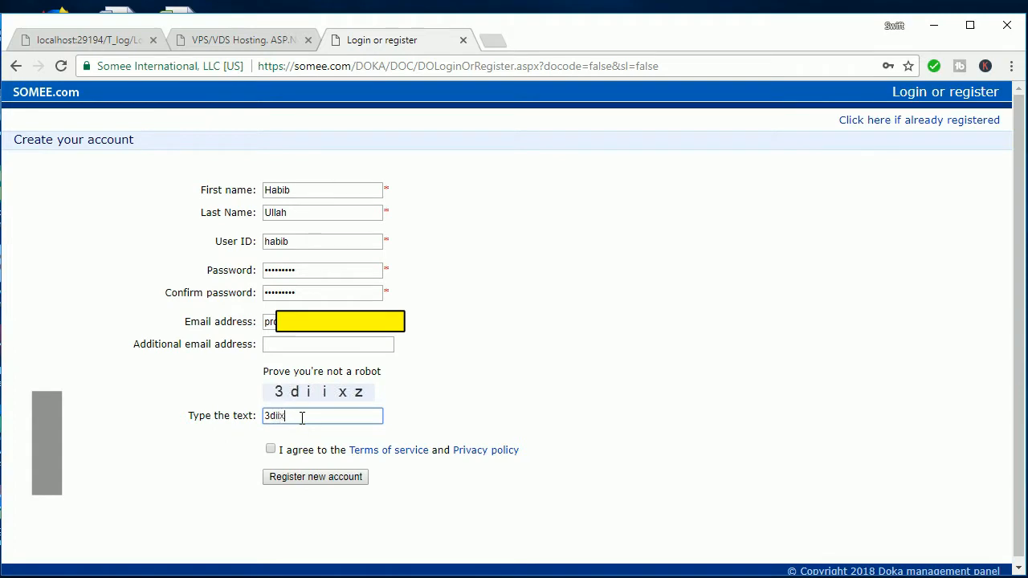
pyautogui.click(270, 448)
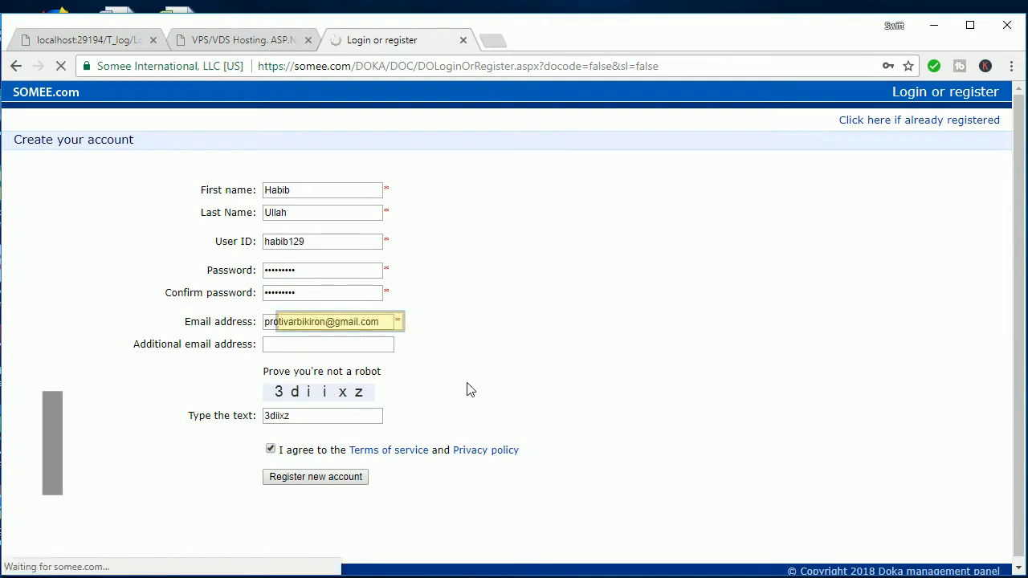
pyautogui.click(315, 475)
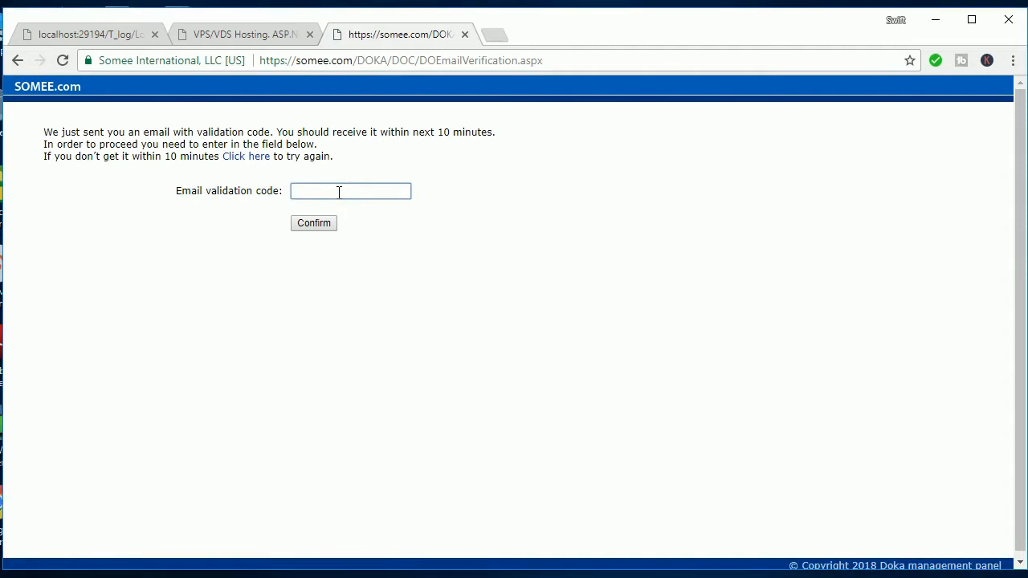
# Confirm the email validation code 1267
pyautogui.write('123583')
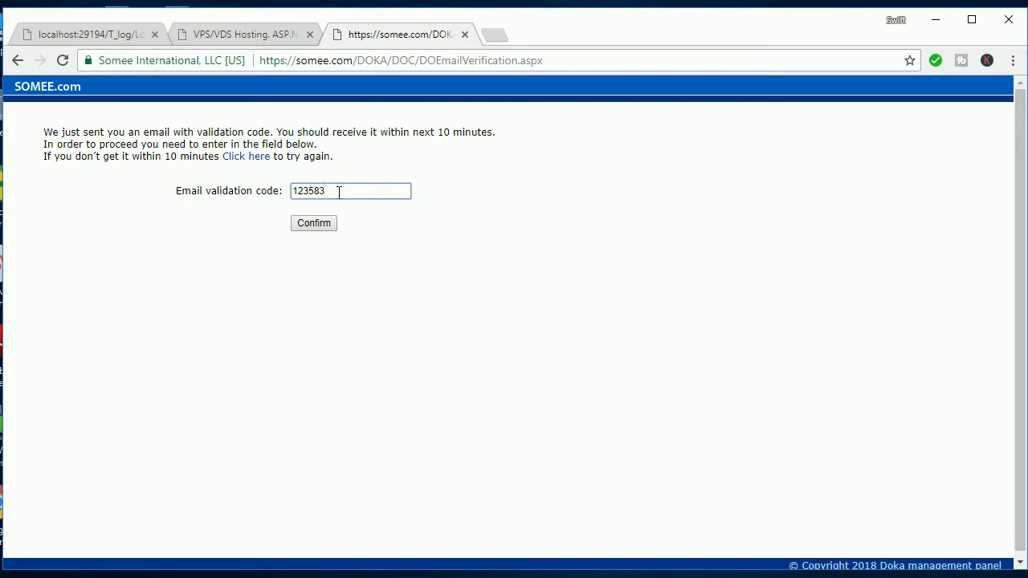
pyautogui.write('6738')
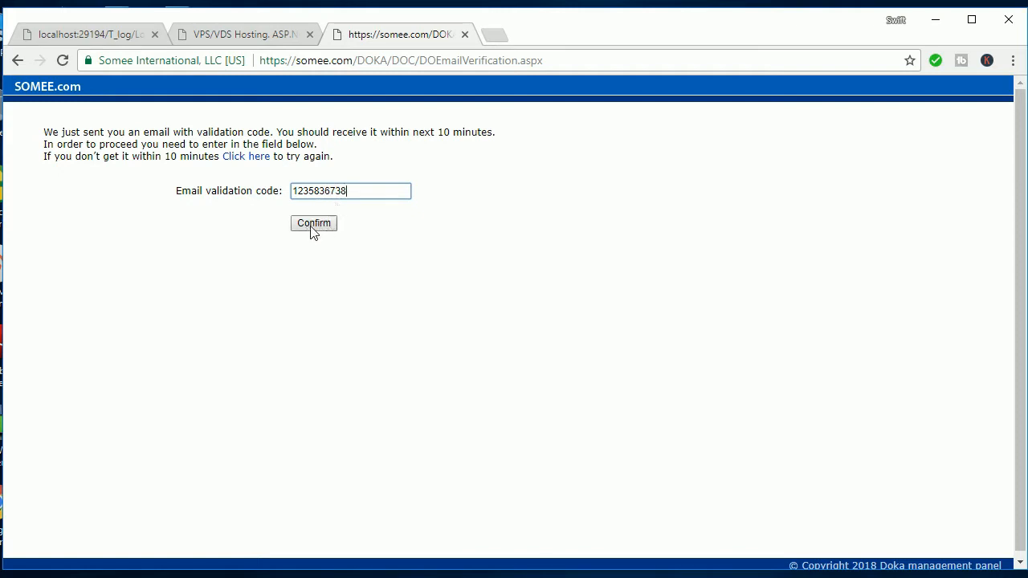
pyautogui.click(313, 223)
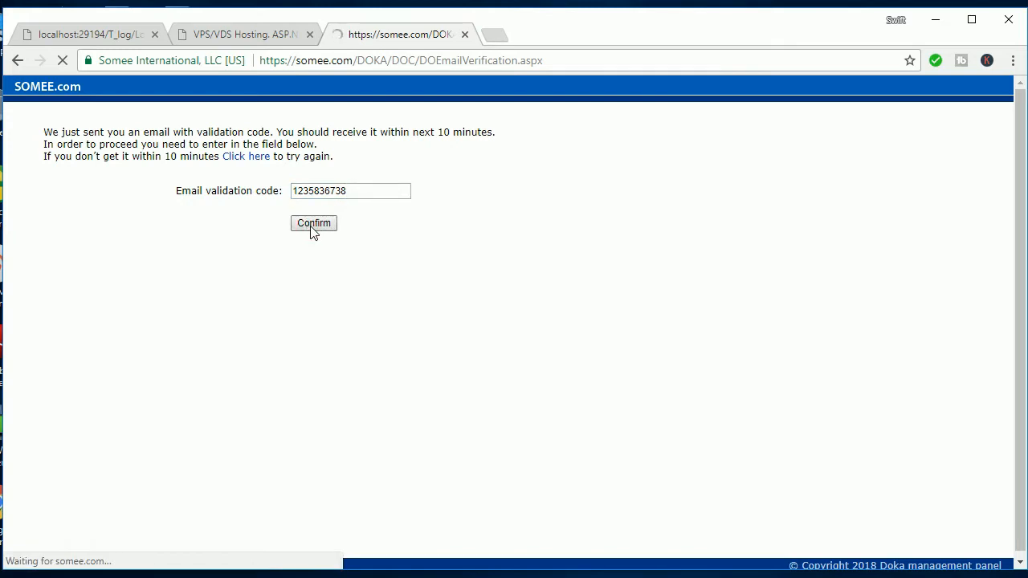
pyautogui.click(313, 223)
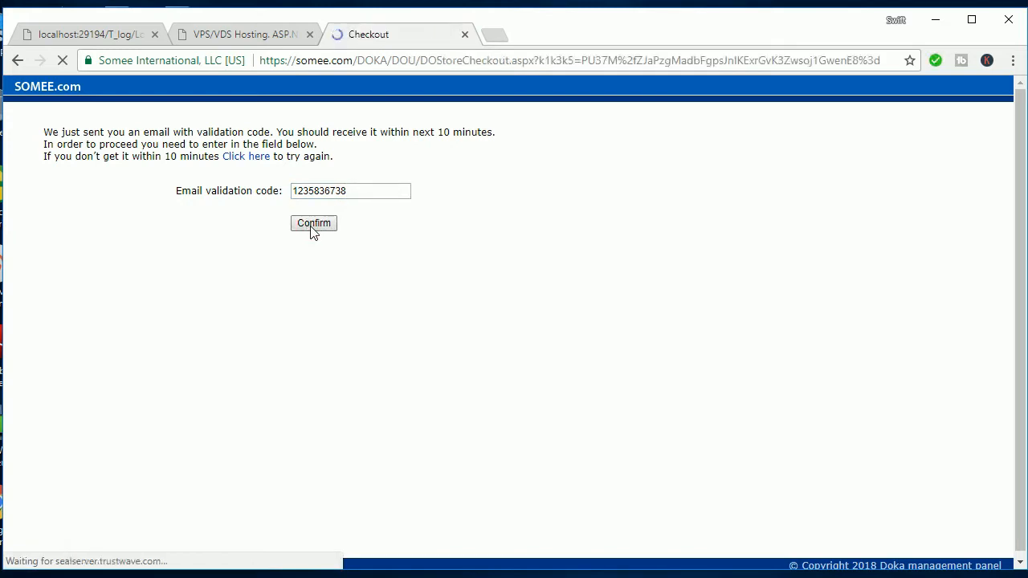
pyautogui.click(312, 224)
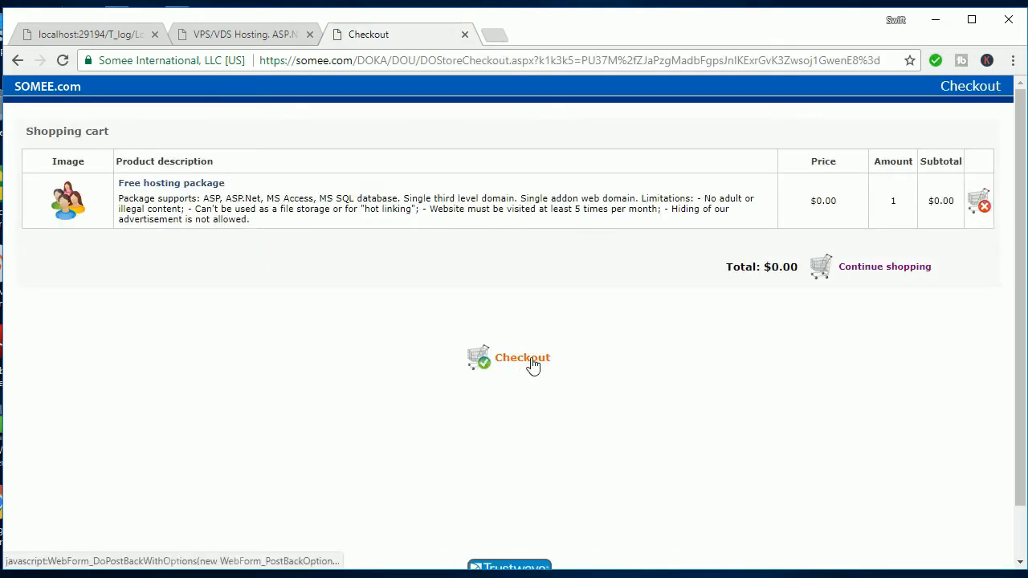
# Check out the free hosting package in the shopping cart
pyautogui.click(522, 357)
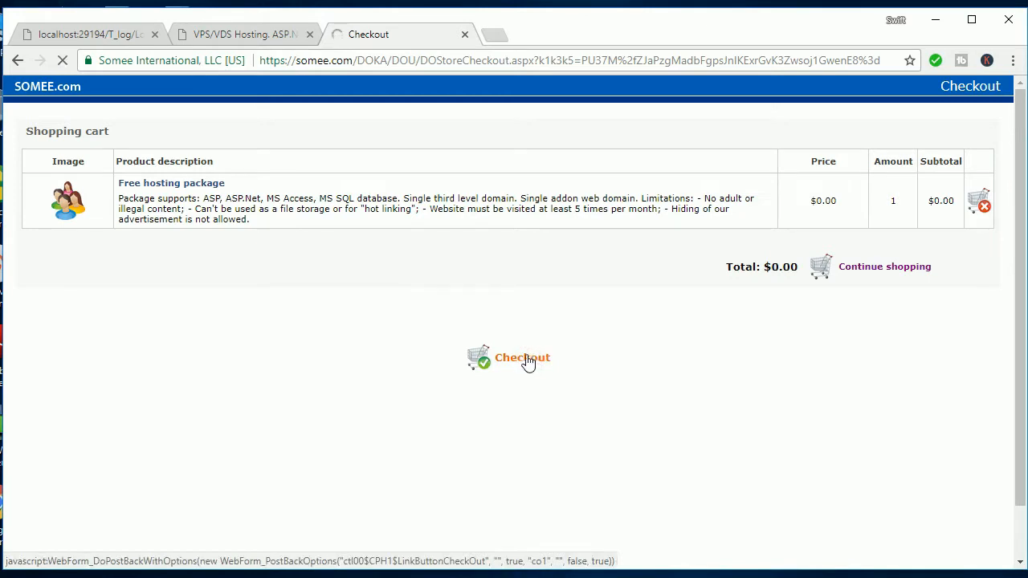
pyautogui.click(522, 357)
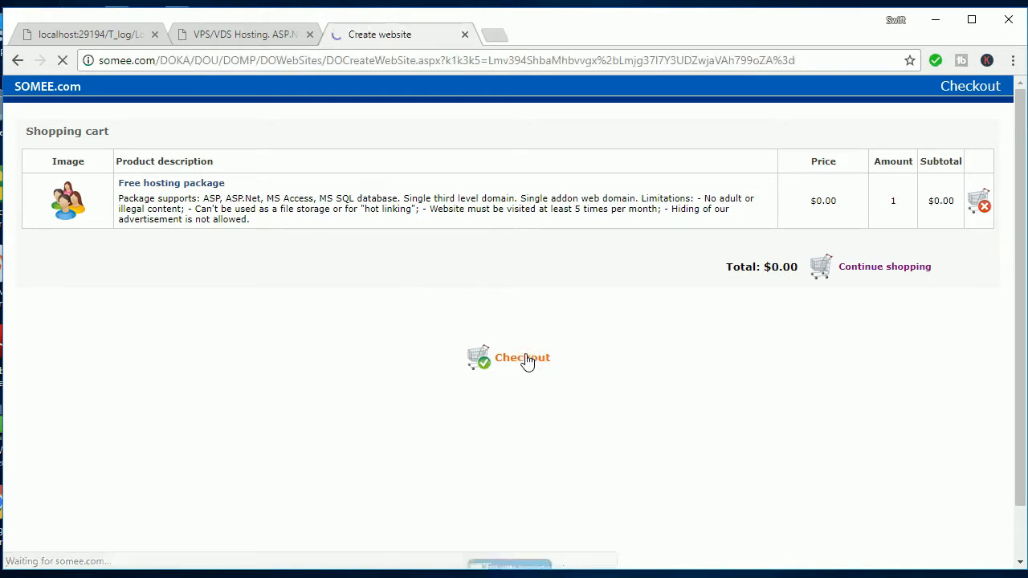
pyautogui.click(523, 356)
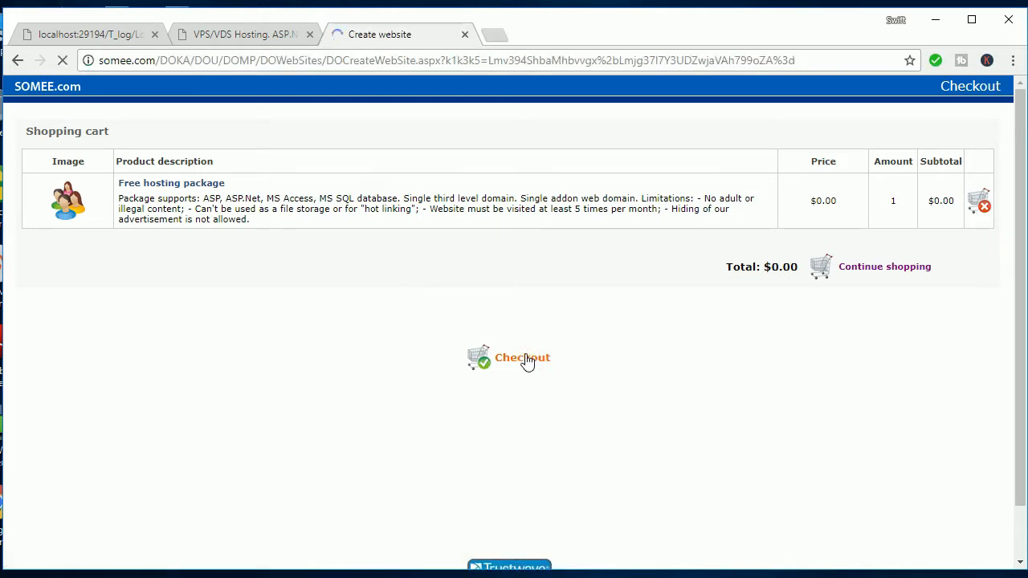
pyautogui.click(522, 357)
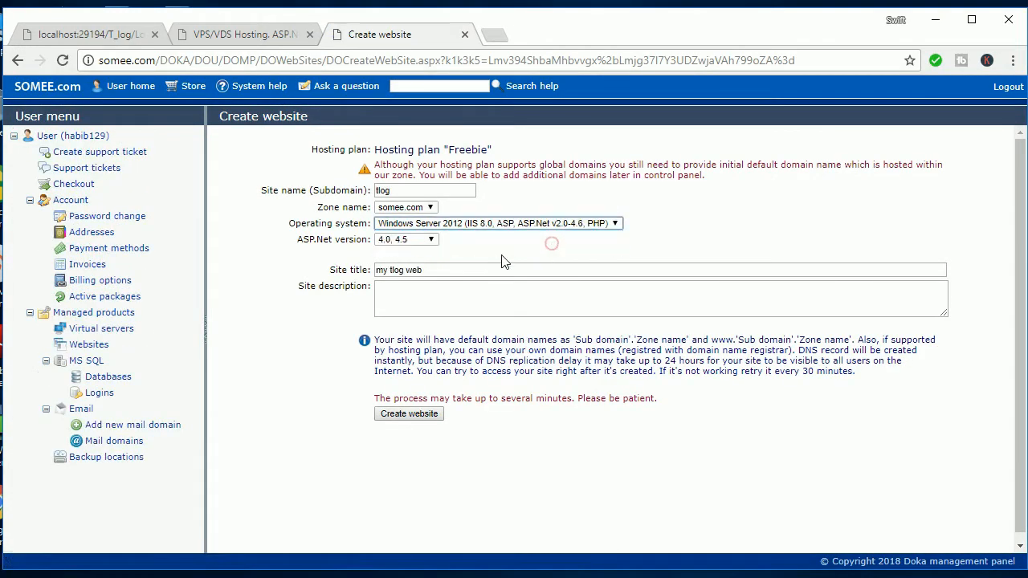
# Create the tlog website and go to its management page
pyautogui.click(405, 240)
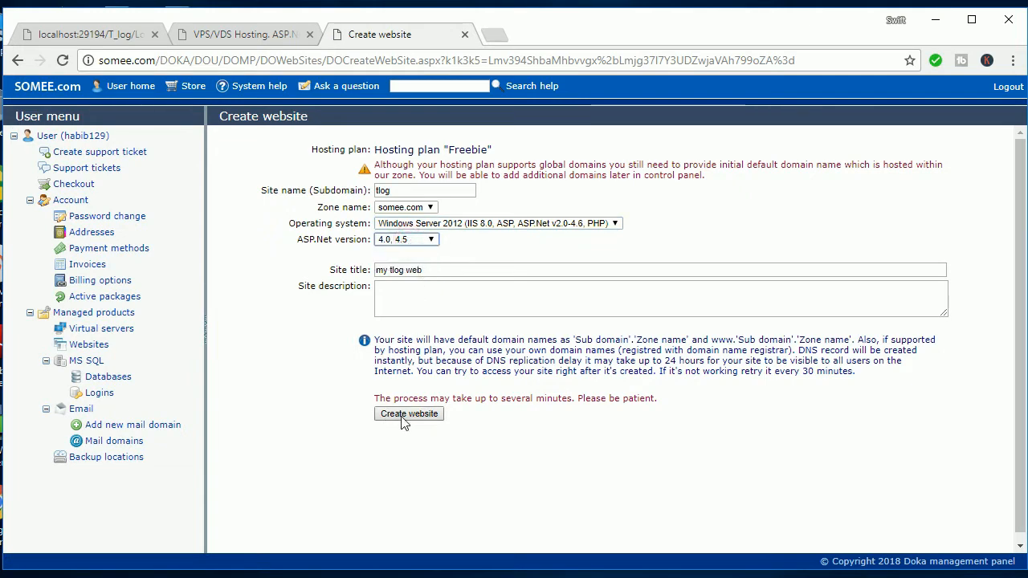
pyautogui.click(408, 414)
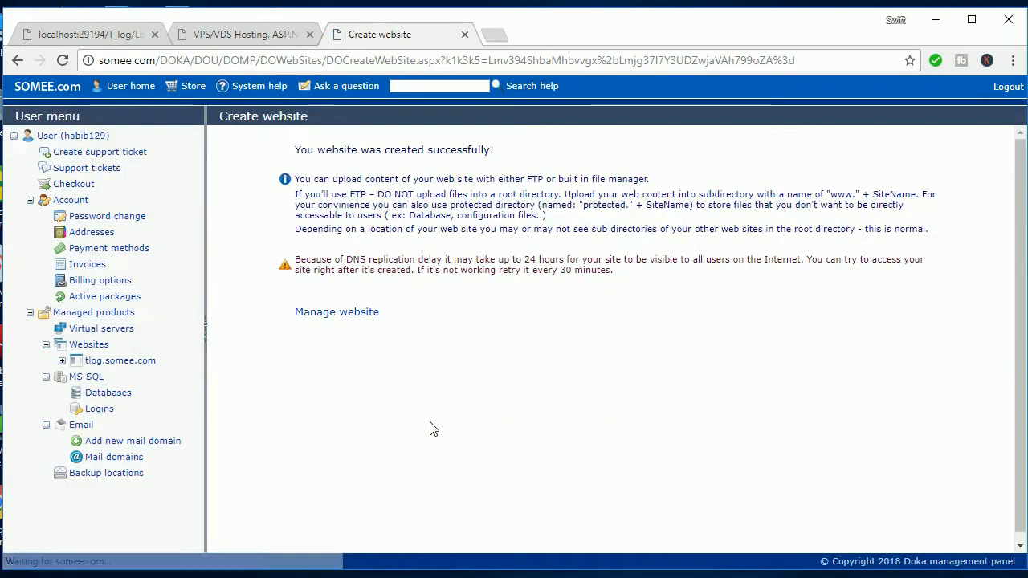
pyautogui.moveTo(337, 311)
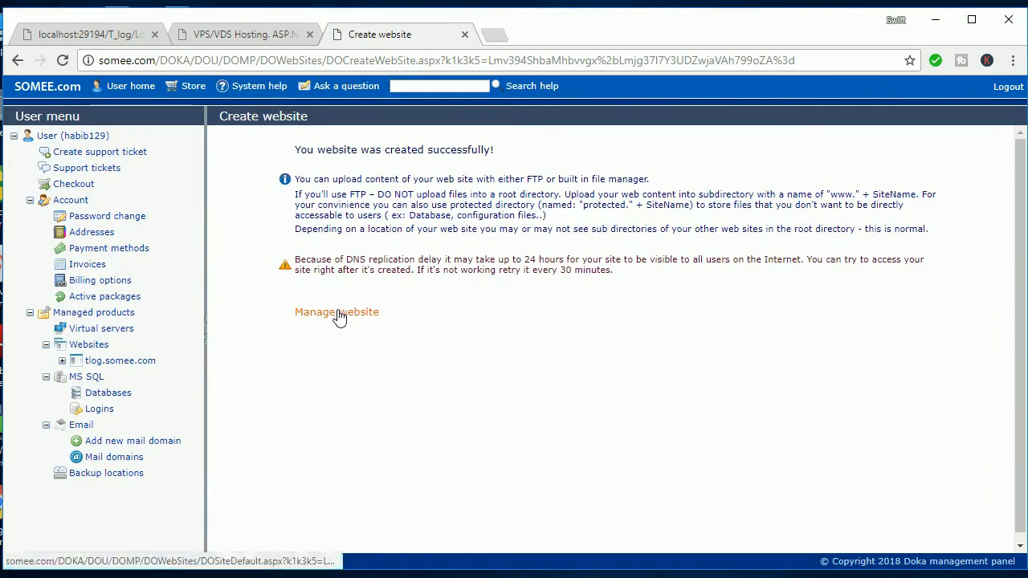
pyautogui.click(336, 311)
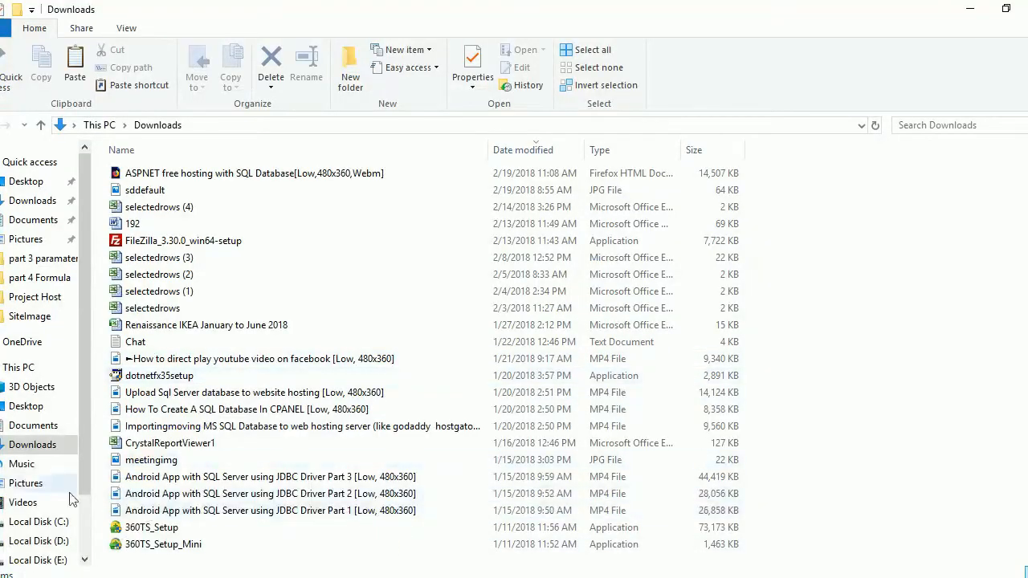
# Browse to F:\Project Host\Tlog and act on all the selected site files
pyautogui.click(38, 488)
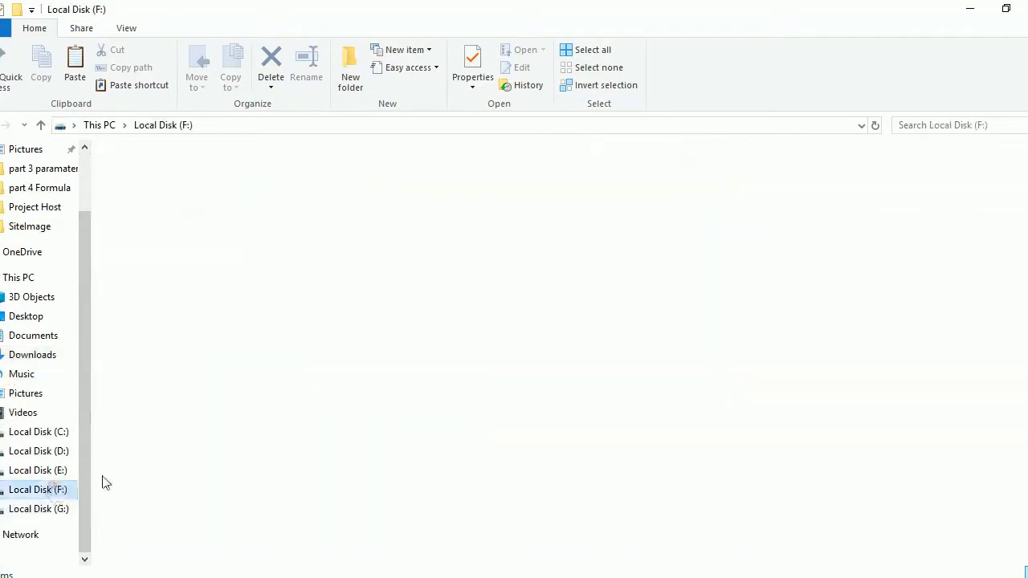
pyautogui.click(140, 168)
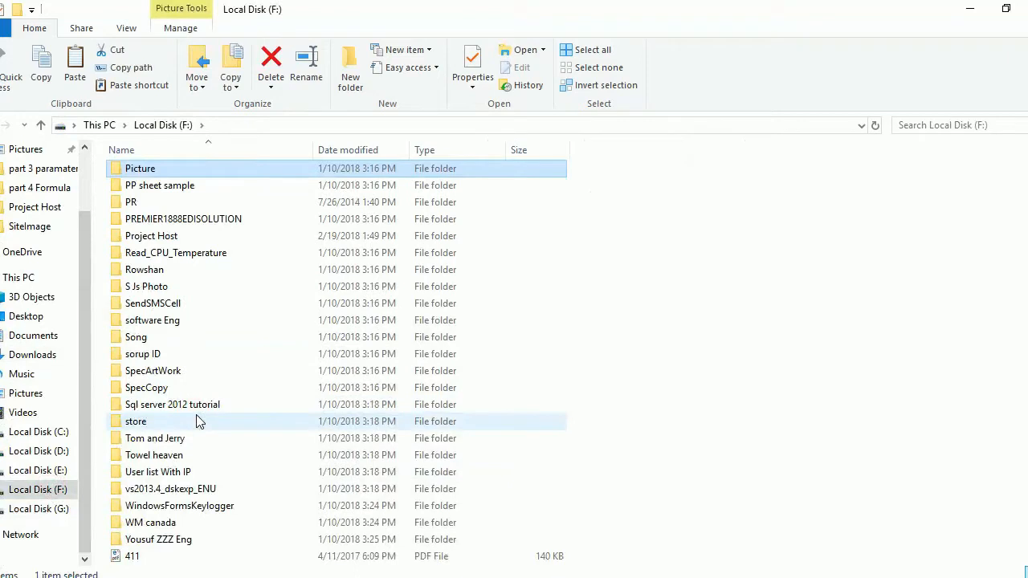
pyautogui.doubleClick(151, 235)
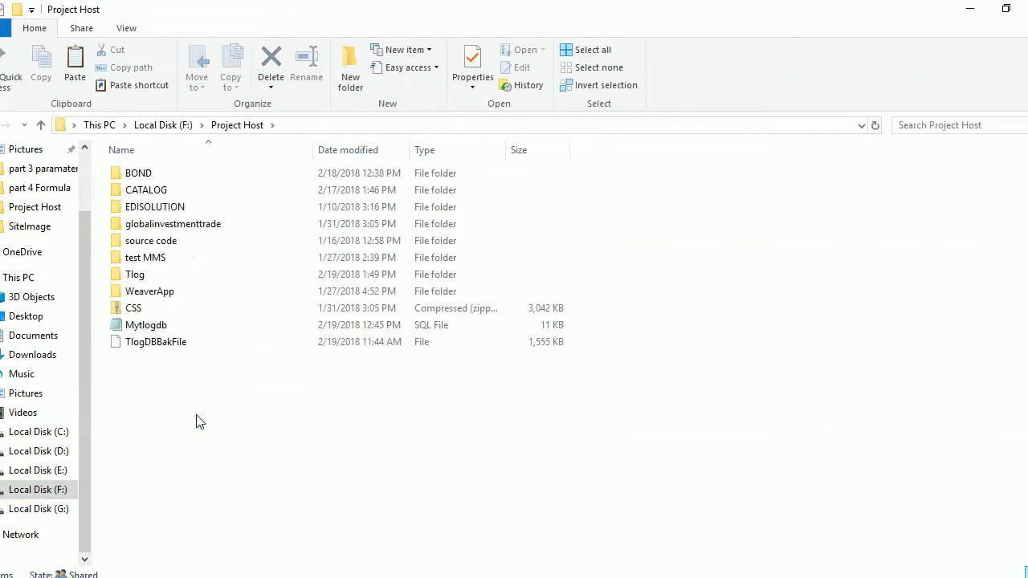
pyautogui.doubleClick(134, 273)
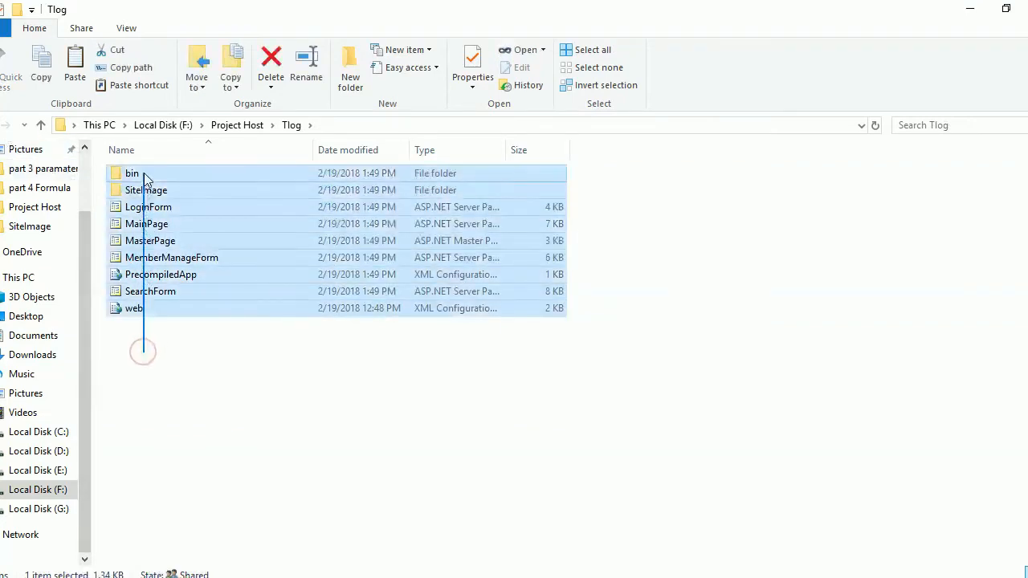
pyautogui.rightClick(143, 175)
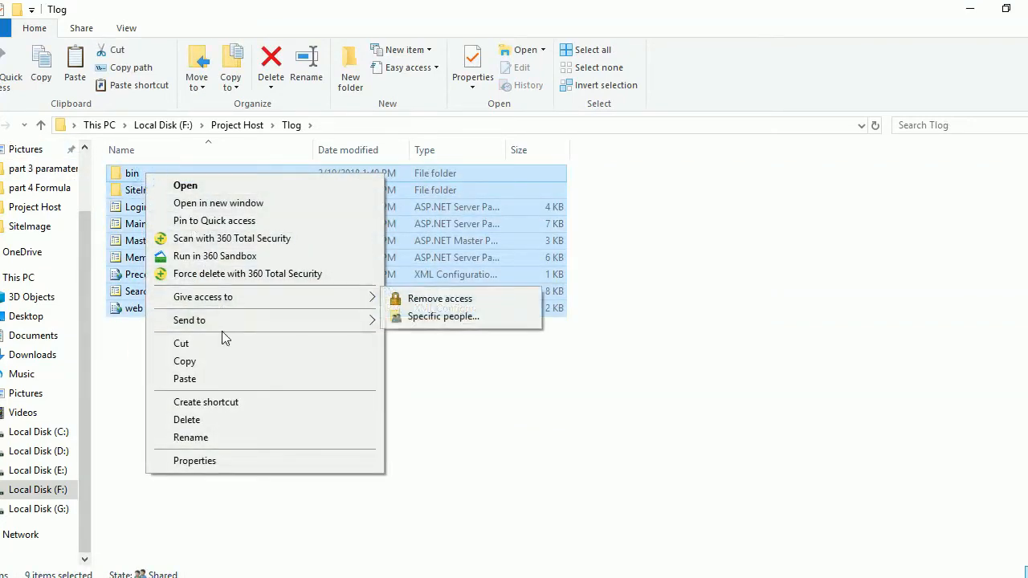
pyautogui.click(420, 339)
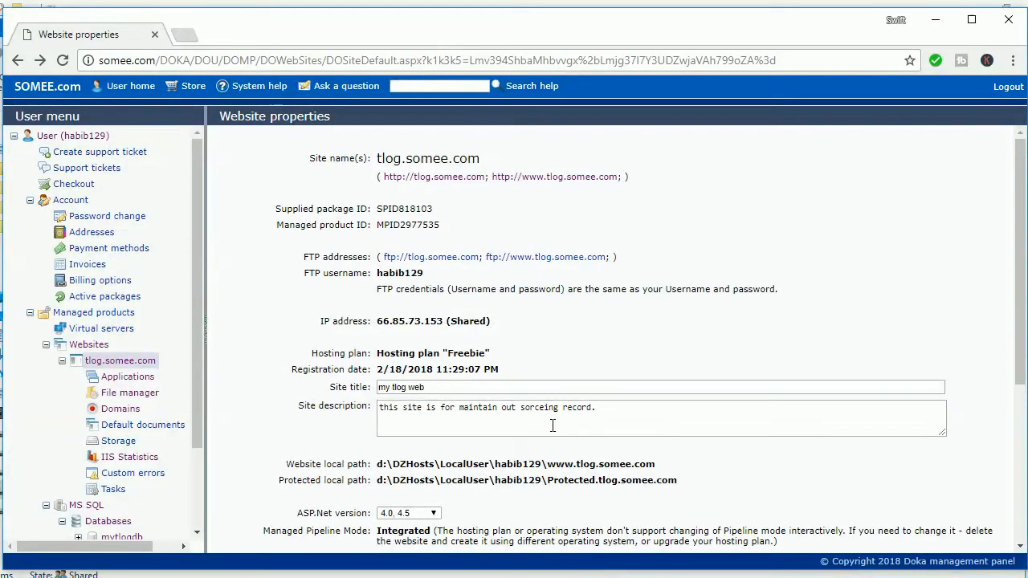
# Upload bin.zip from the Tlog folder via File manager and unzip it on the site
pyautogui.click(128, 392)
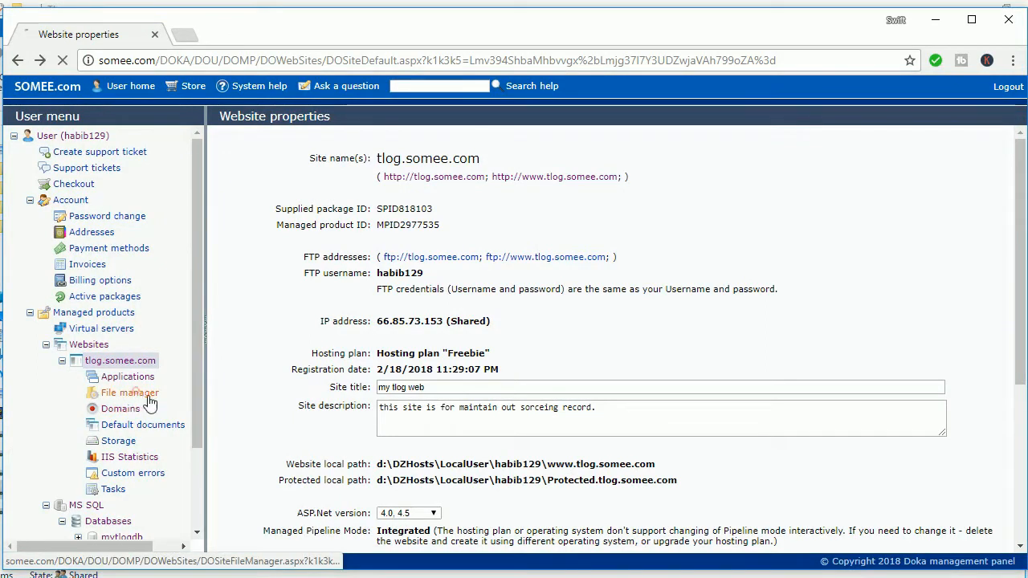
pyautogui.click(129, 392)
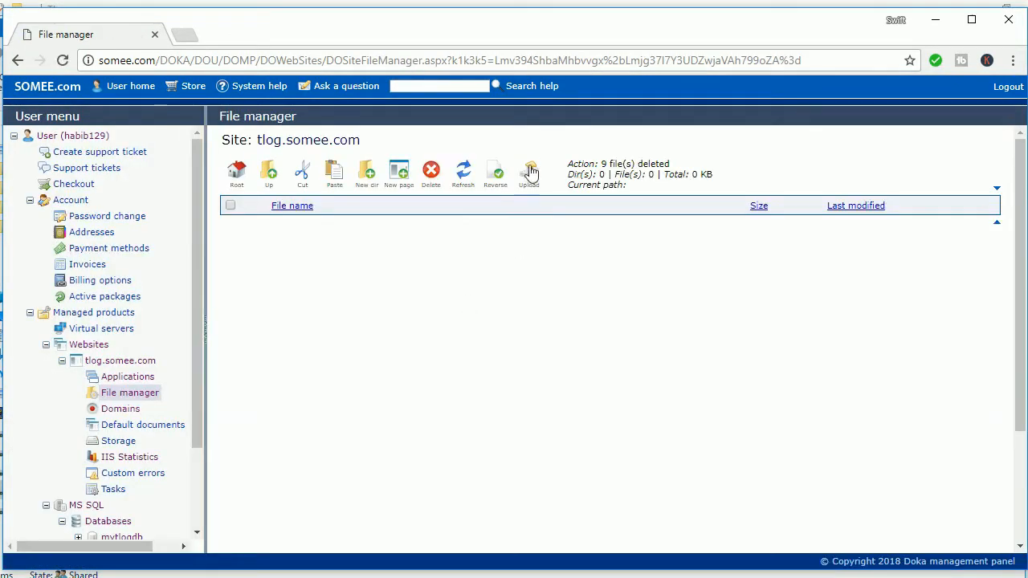
pyautogui.click(528, 170)
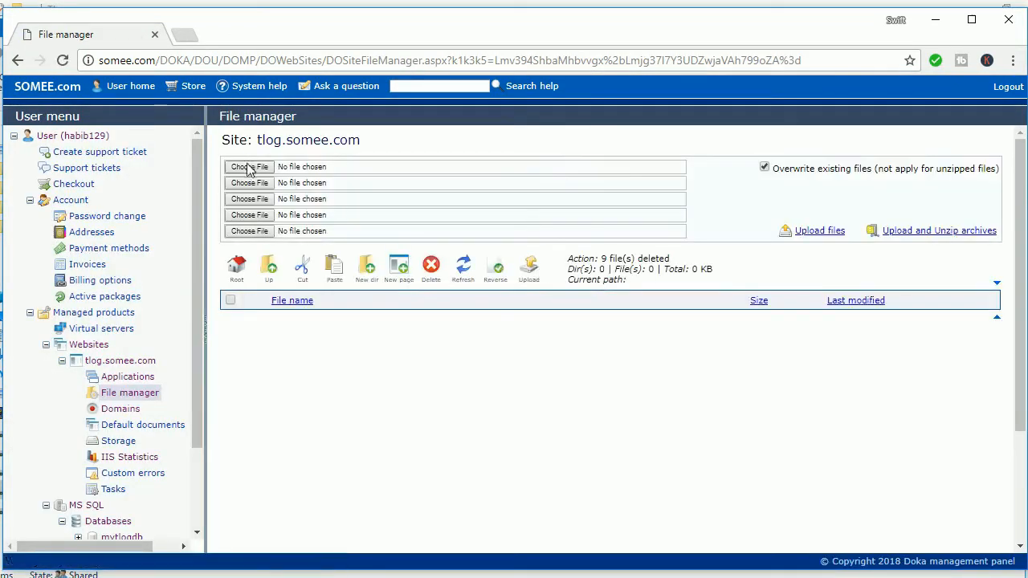
pyautogui.click(249, 165)
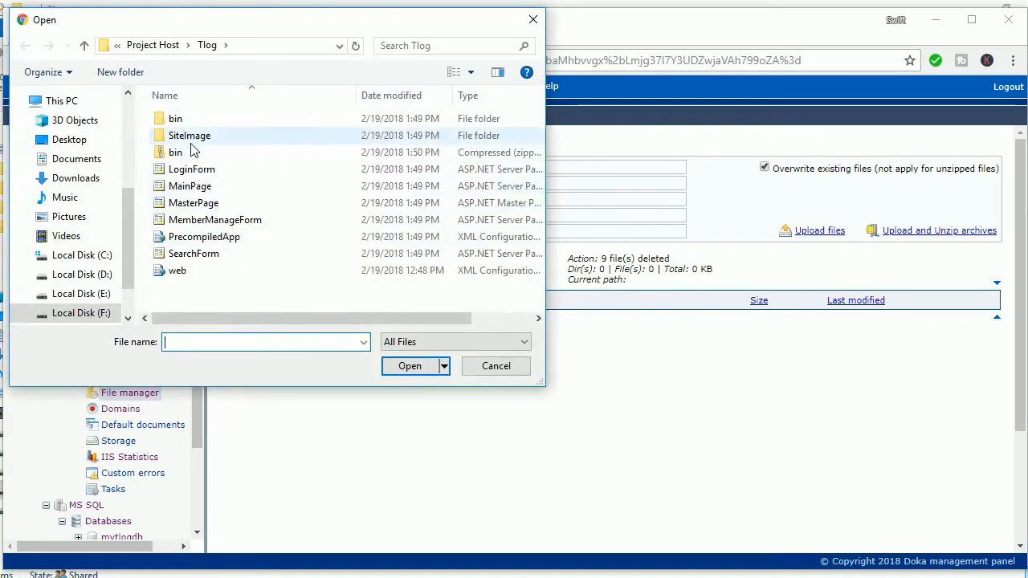
pyautogui.click(410, 366)
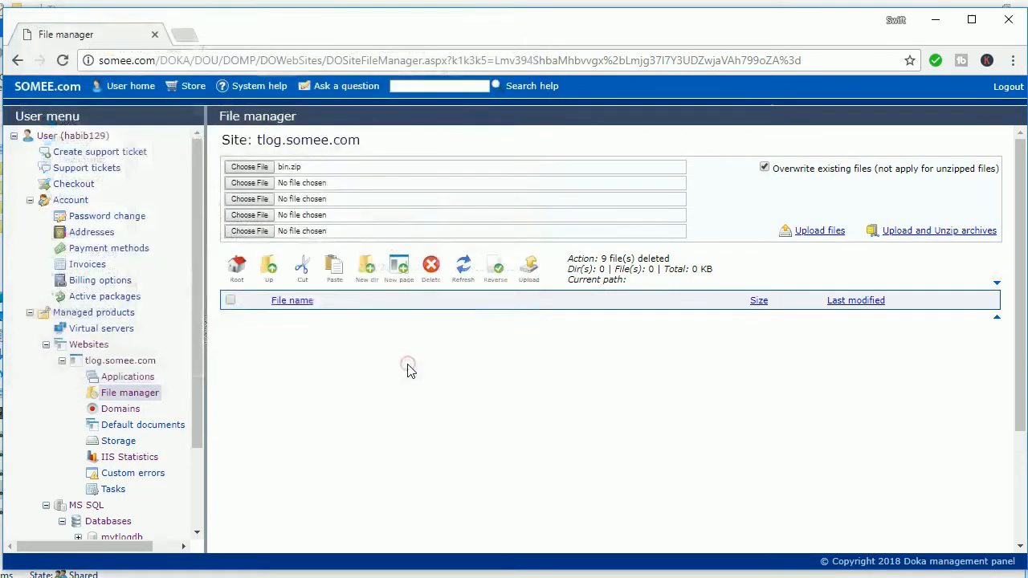
pyautogui.moveTo(938, 231)
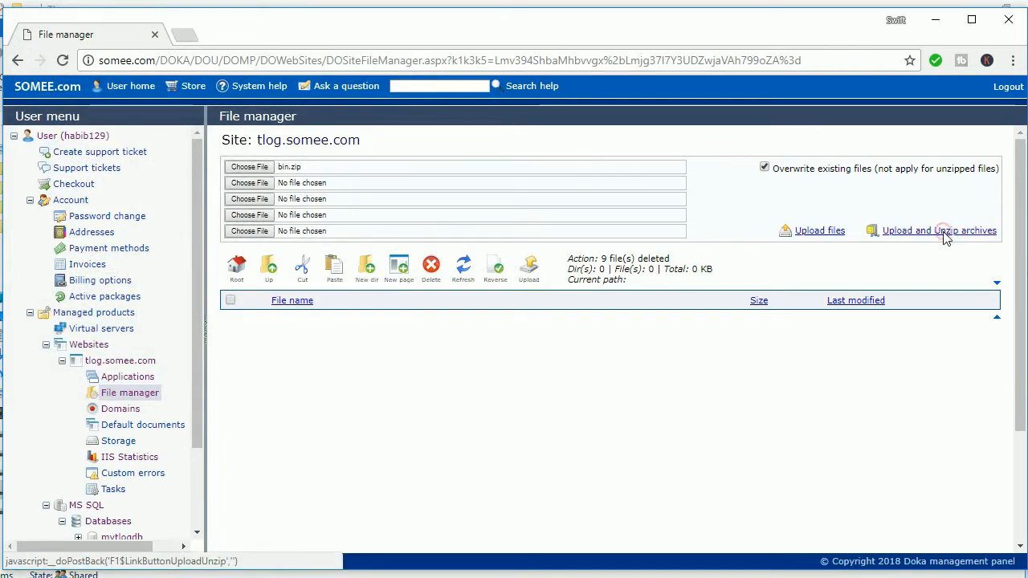
pyautogui.click(937, 232)
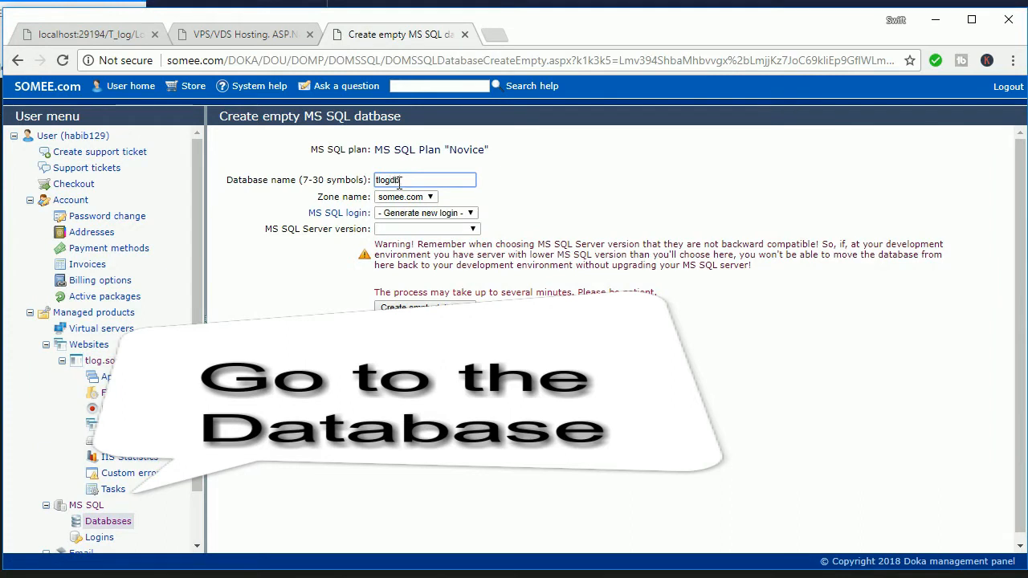
# Create an empty MS SQL 2012 Express database named mytlogdb
pyautogui.click(425, 228)
pyautogui.write('my')
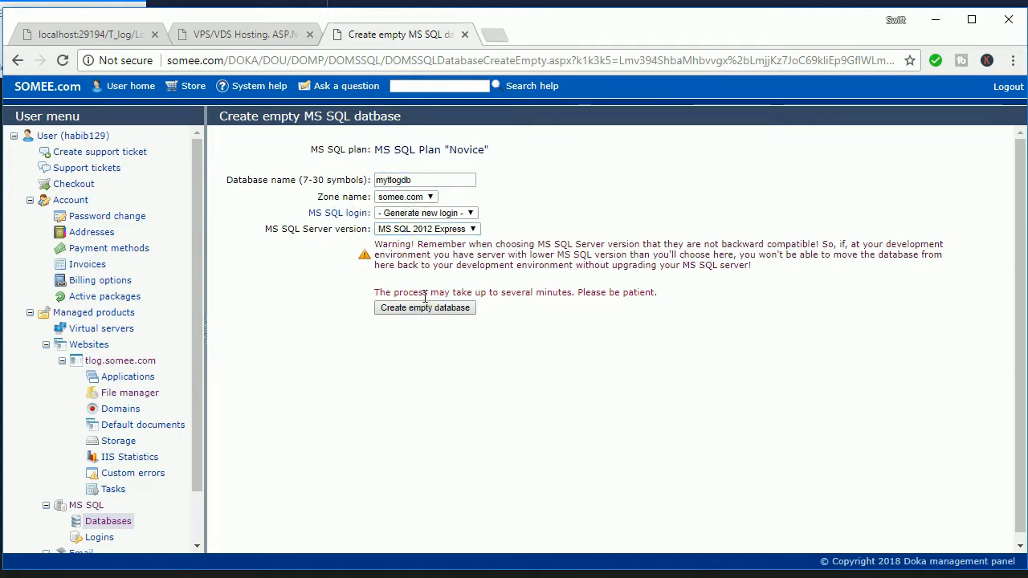
pyautogui.click(424, 308)
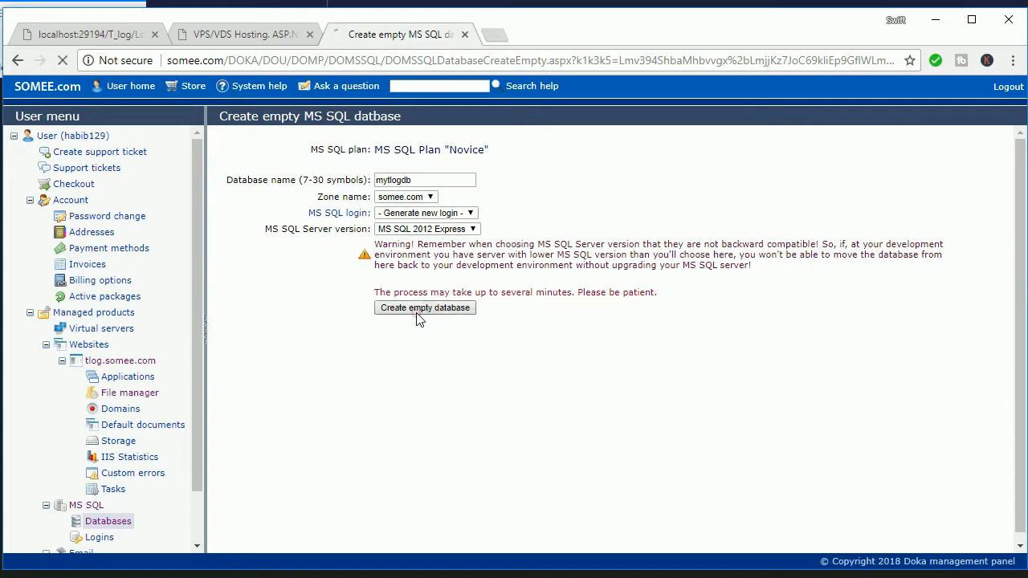
pyautogui.click(424, 309)
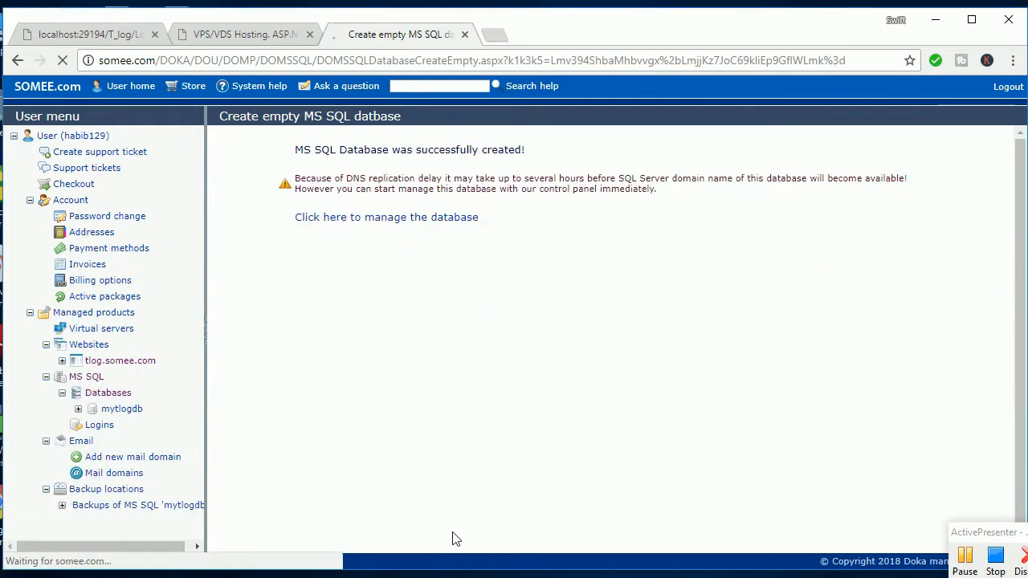
# Go to the new mytlogdb database's management page
pyautogui.click(386, 217)
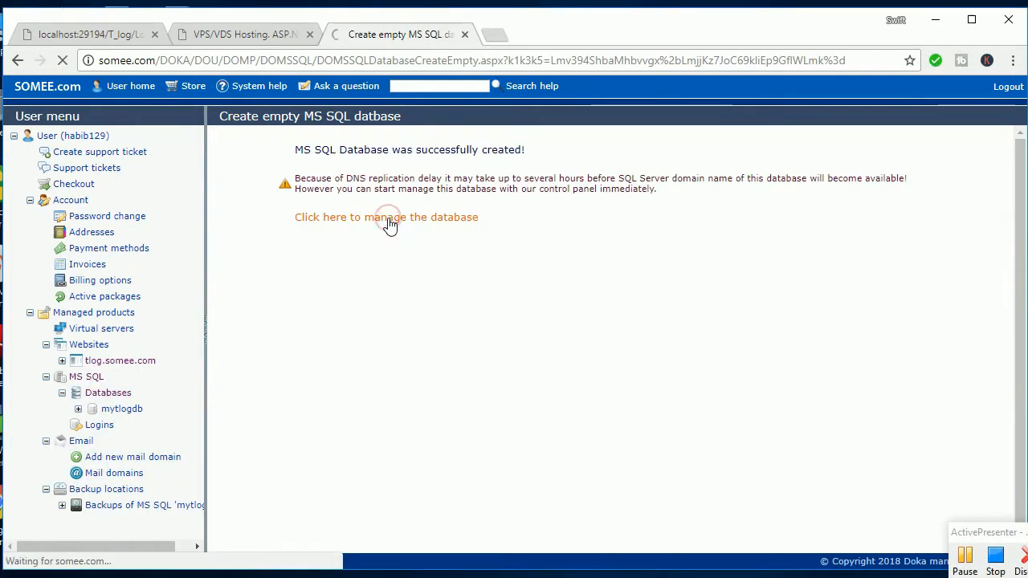
pyautogui.click(386, 217)
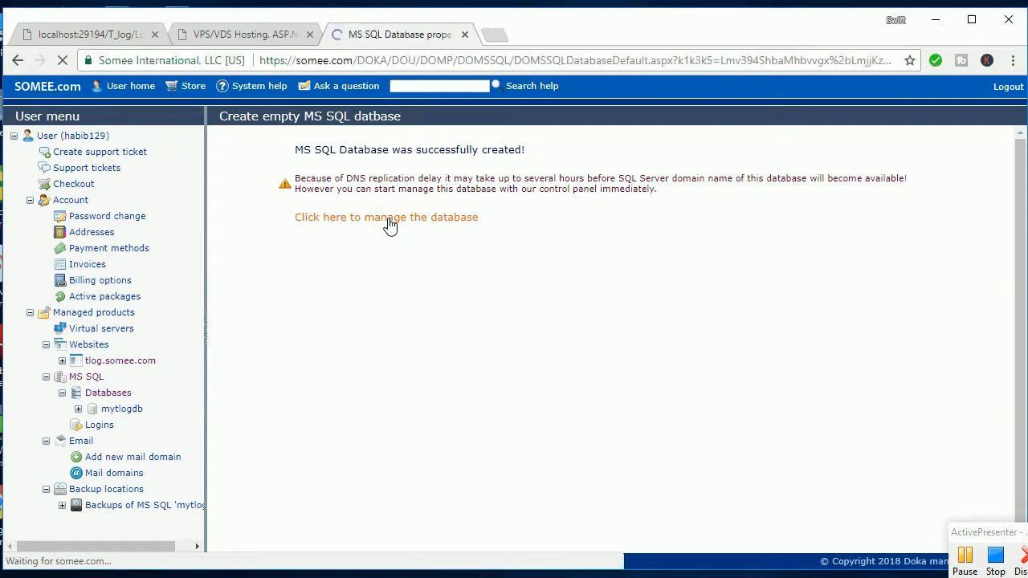
pyautogui.click(385, 217)
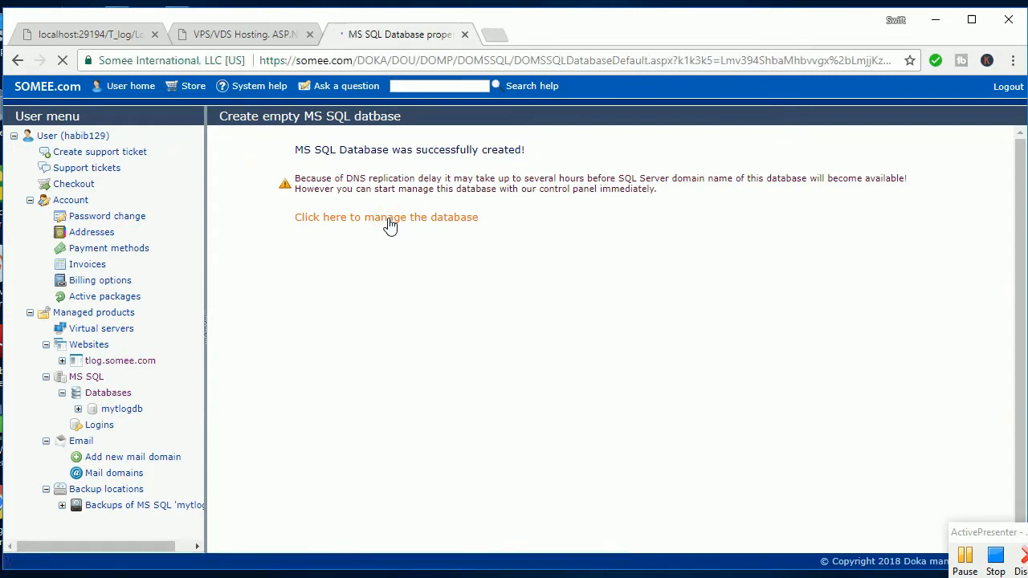
pyautogui.click(385, 217)
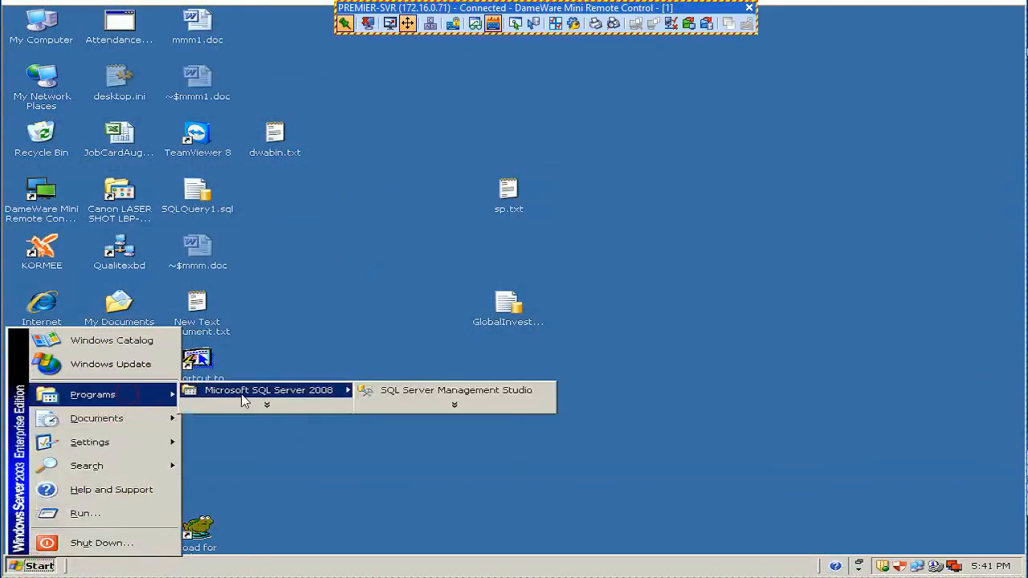
# Connect Management Studio to PREMIER-SVR and bring up actions for the Mytlogdb database
pyautogui.click(457, 390)
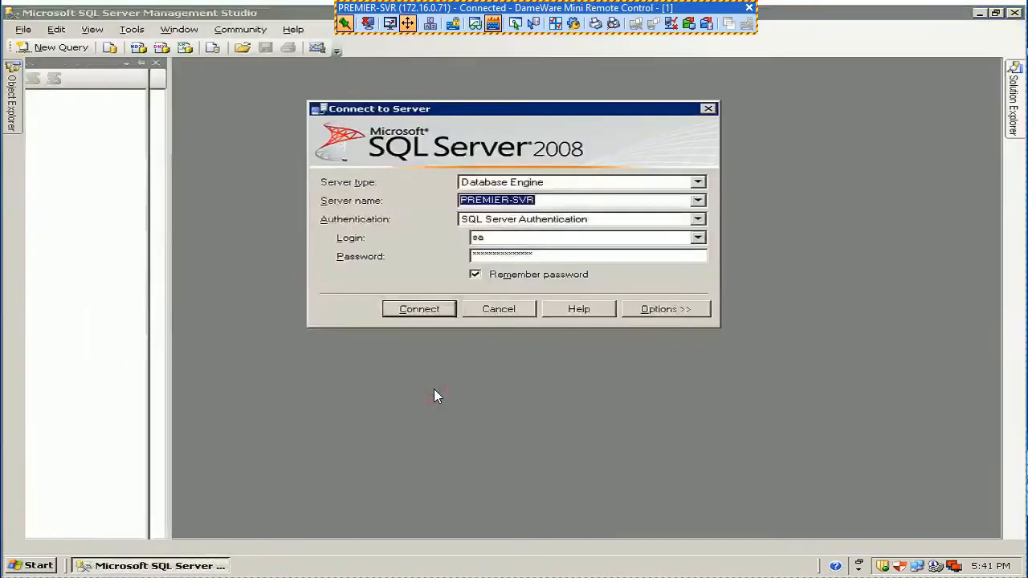
pyautogui.click(417, 308)
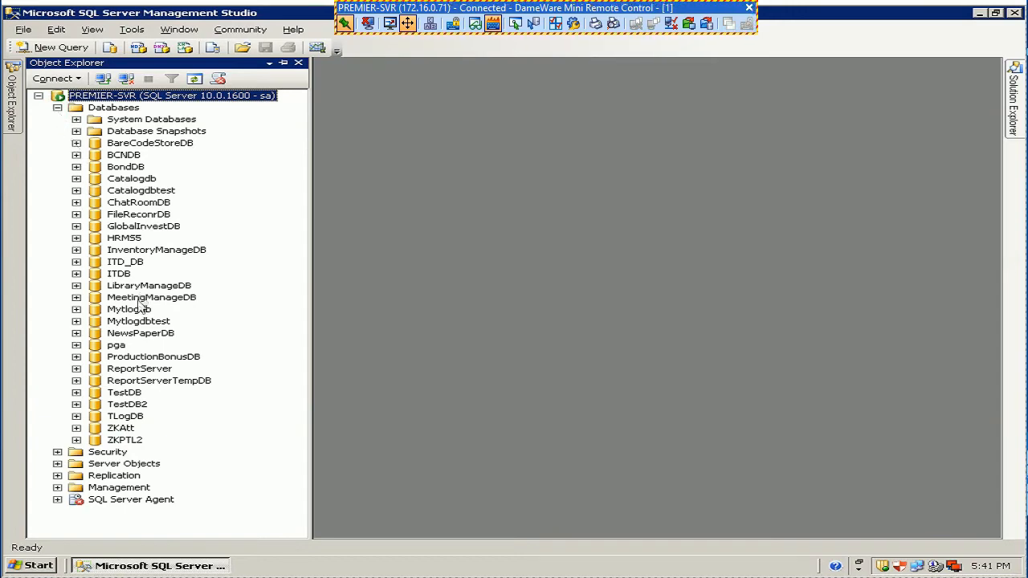
pyautogui.rightClick(128, 308)
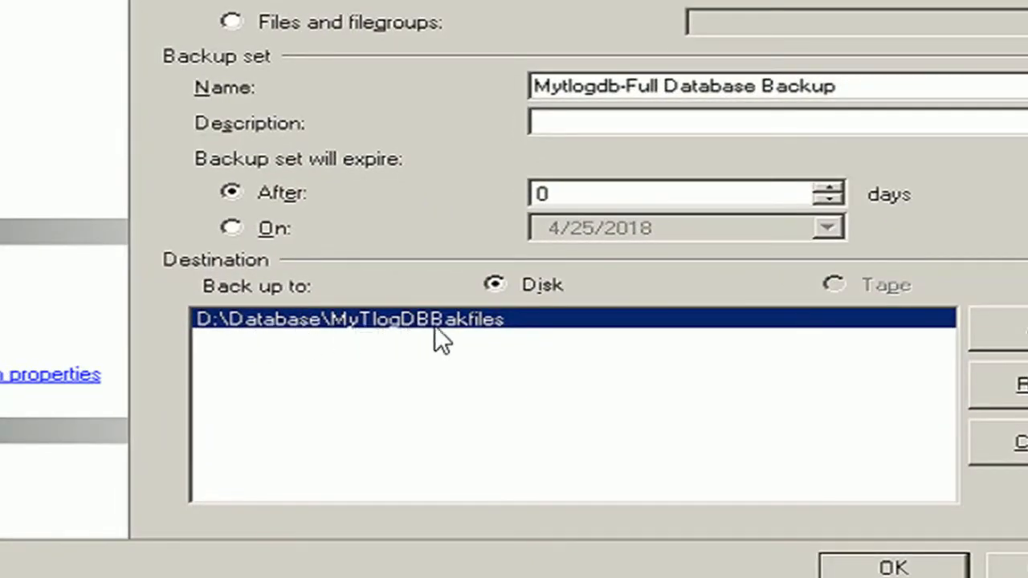
pyautogui.moveTo(504, 337)
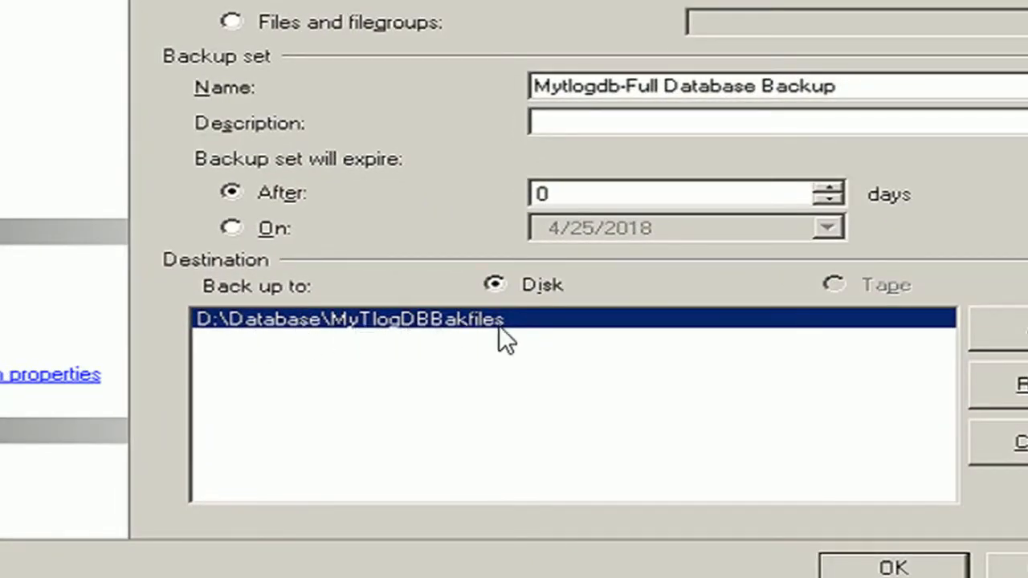
# Run a full Mytlogdb backup to D:\Database\MyTlogDBBakfiles, overwriting existing backup sets
pyautogui.click(209, 95)
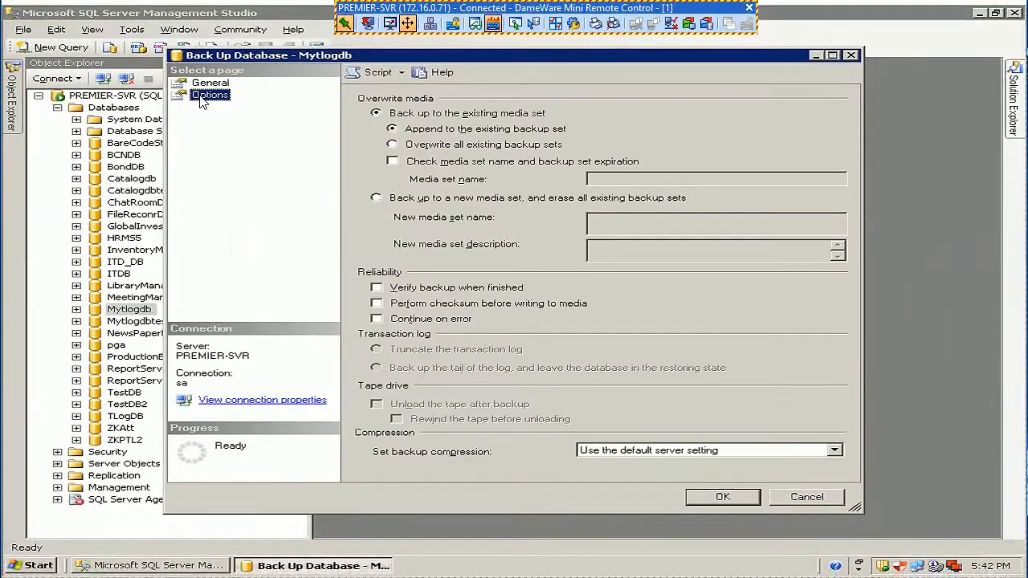
pyautogui.click(392, 145)
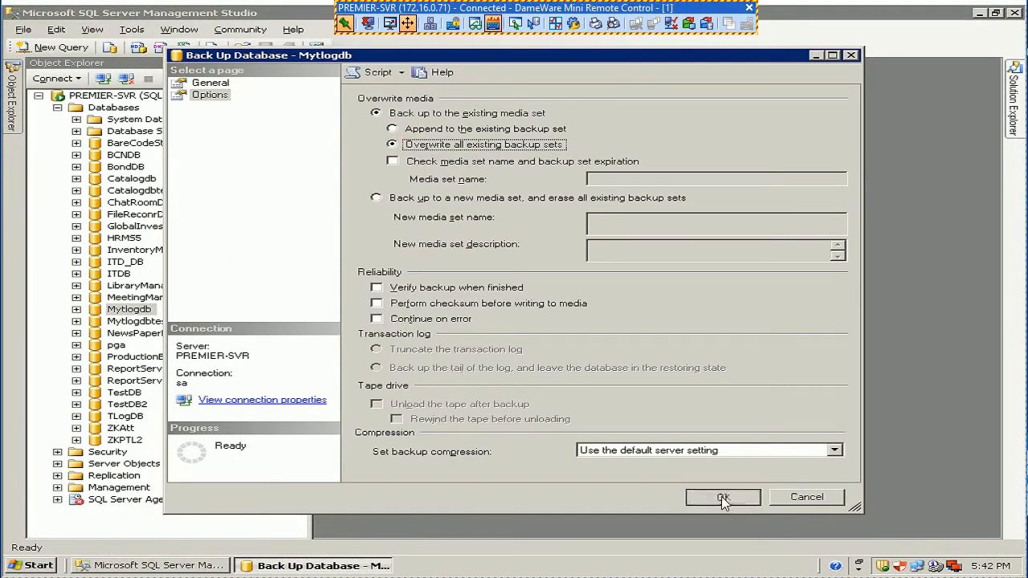
pyautogui.click(723, 498)
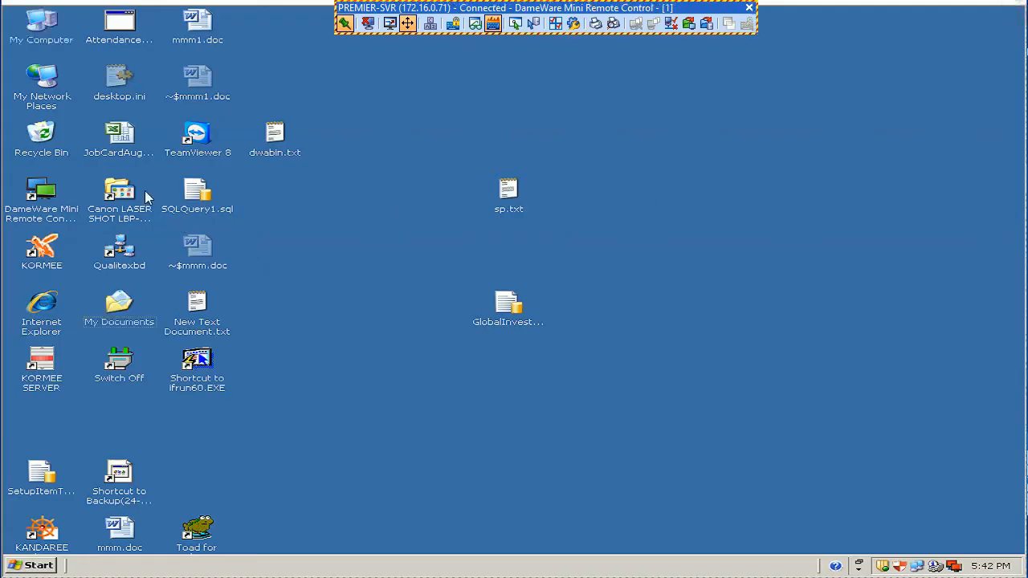
# Locate the MyTlogDBBakfiles backup on the server's drive D in the shared database folder
pyautogui.doubleClick(41, 24)
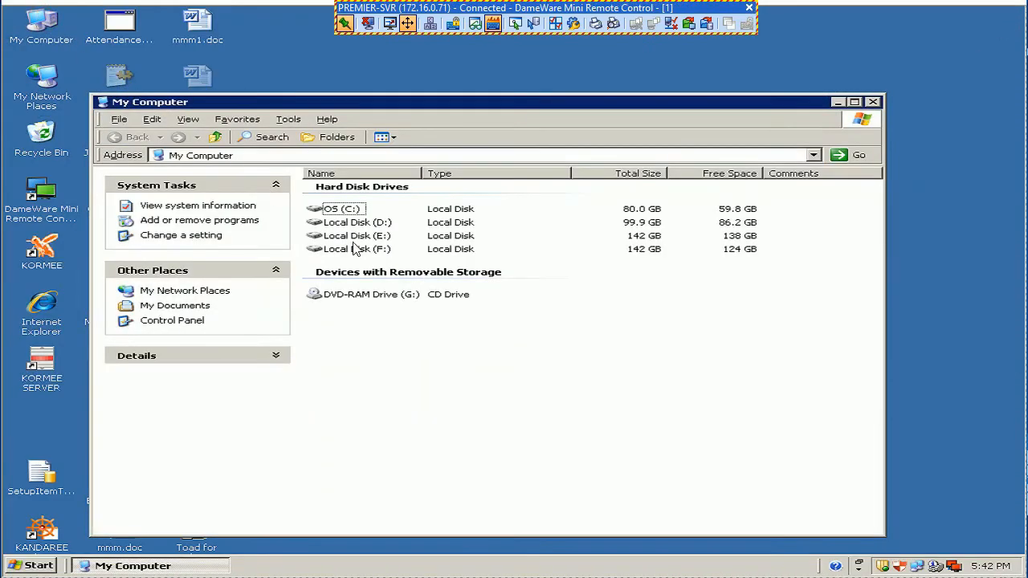
pyautogui.doubleClick(356, 221)
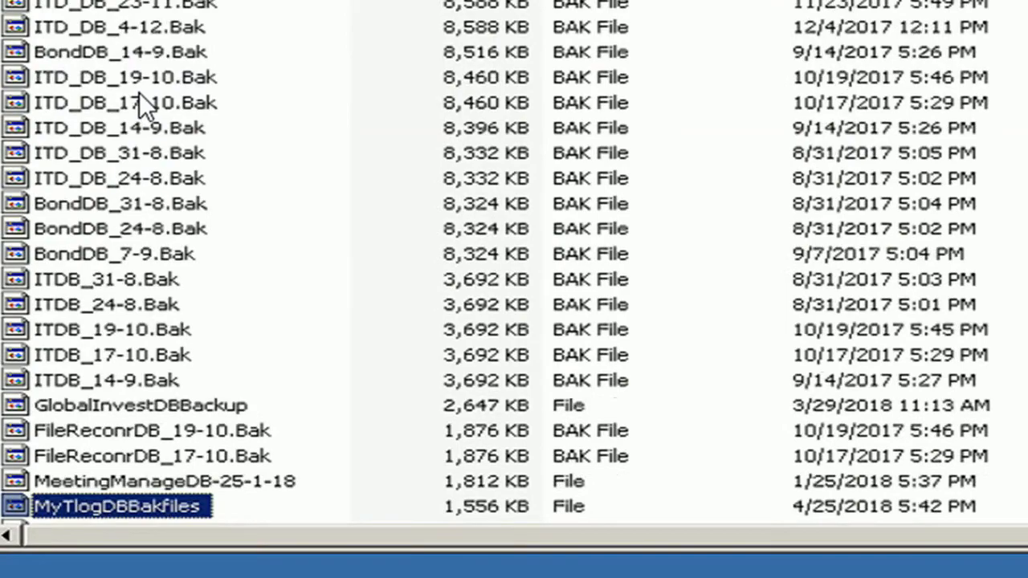
pyautogui.scroll(-3)
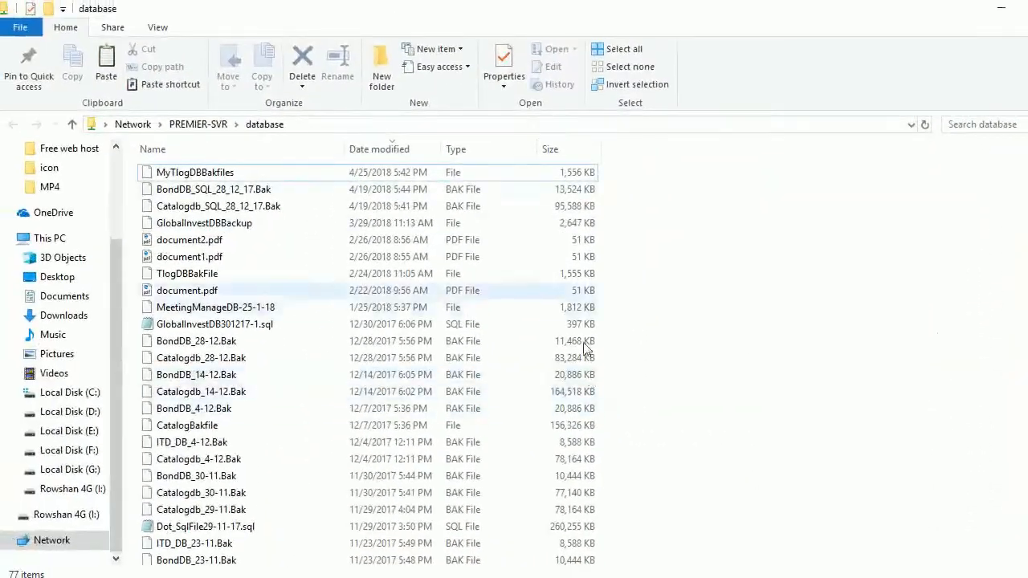
pyautogui.click(196, 172)
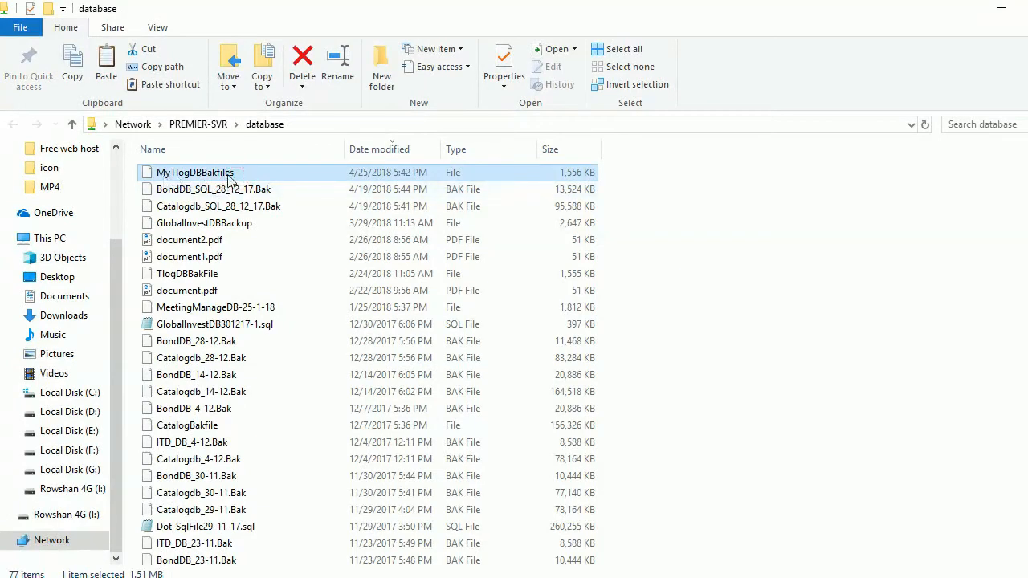
pyautogui.rightClick(196, 172)
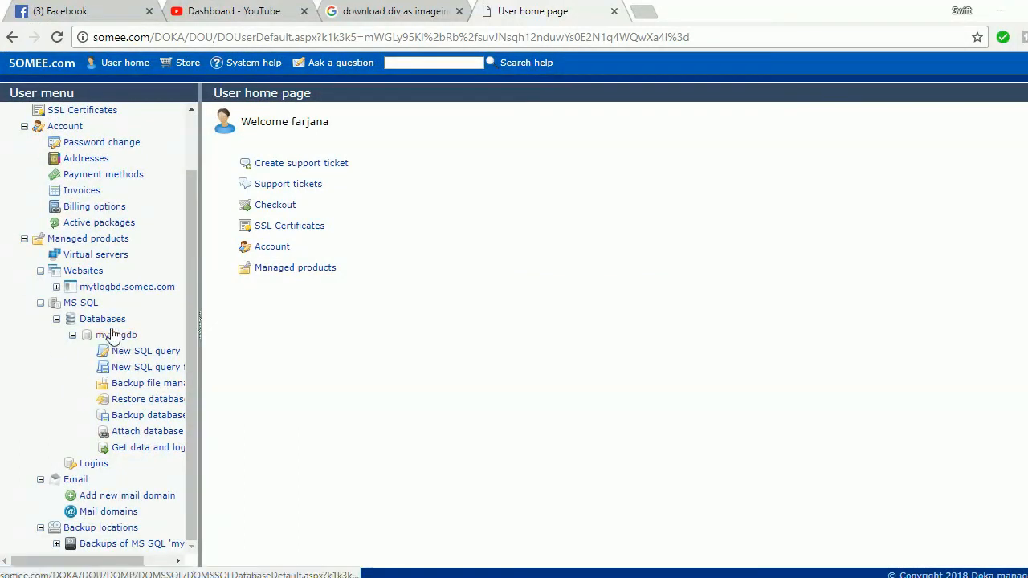
# Reach the Restore database page for mytlogdb from the account's database list
pyautogui.click(102, 318)
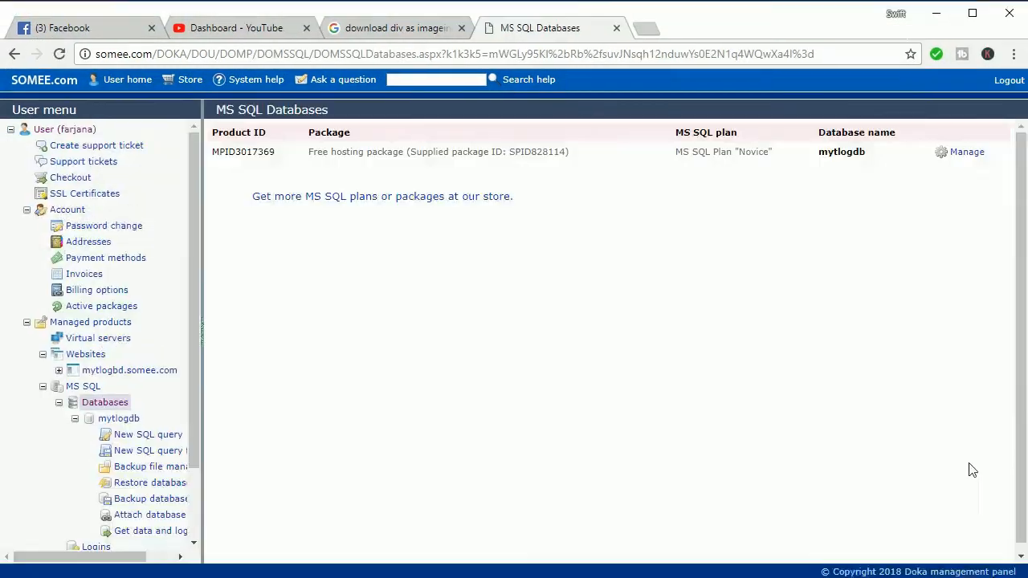
pyautogui.click(967, 151)
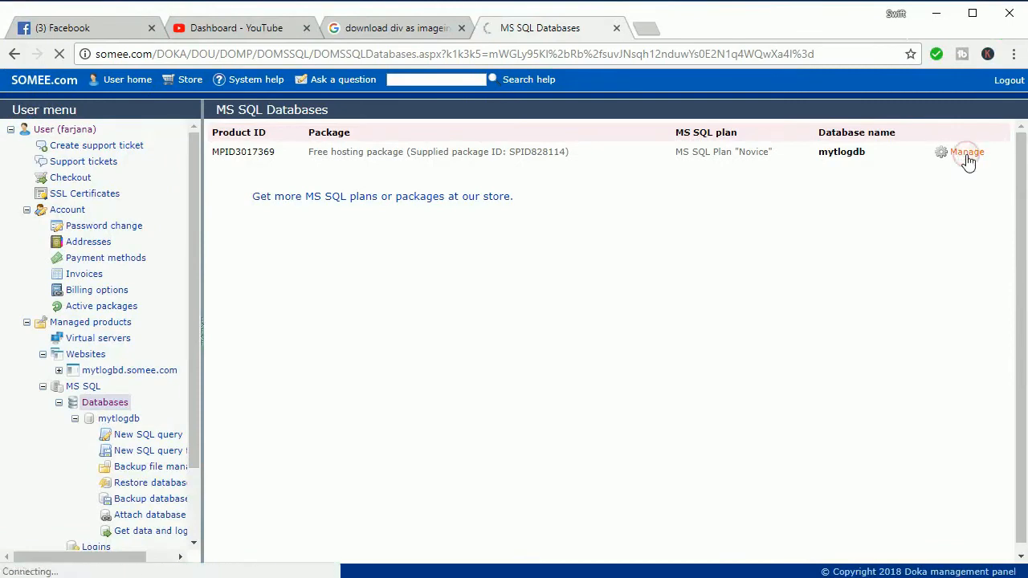
pyautogui.click(967, 151)
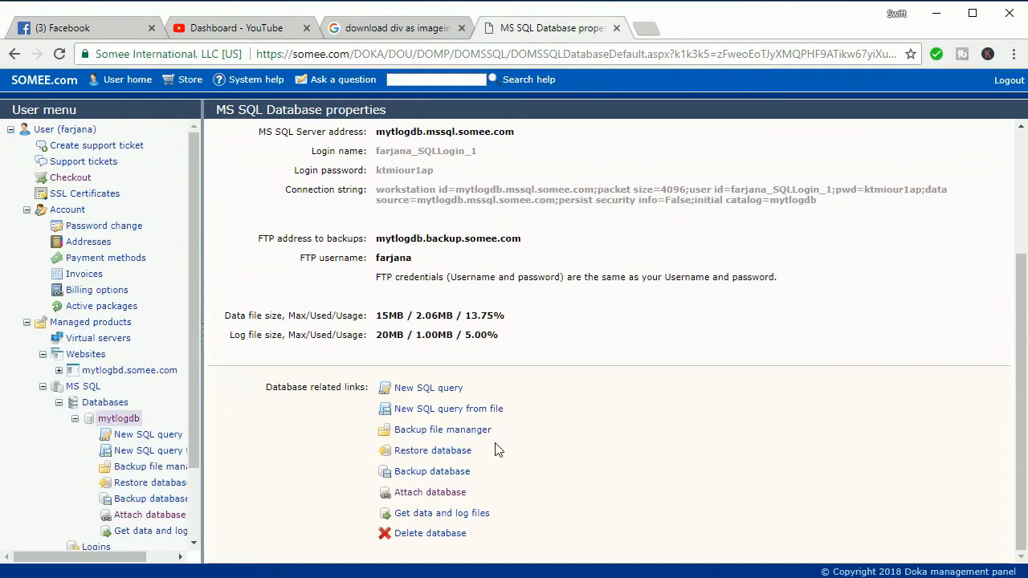
pyautogui.click(432, 450)
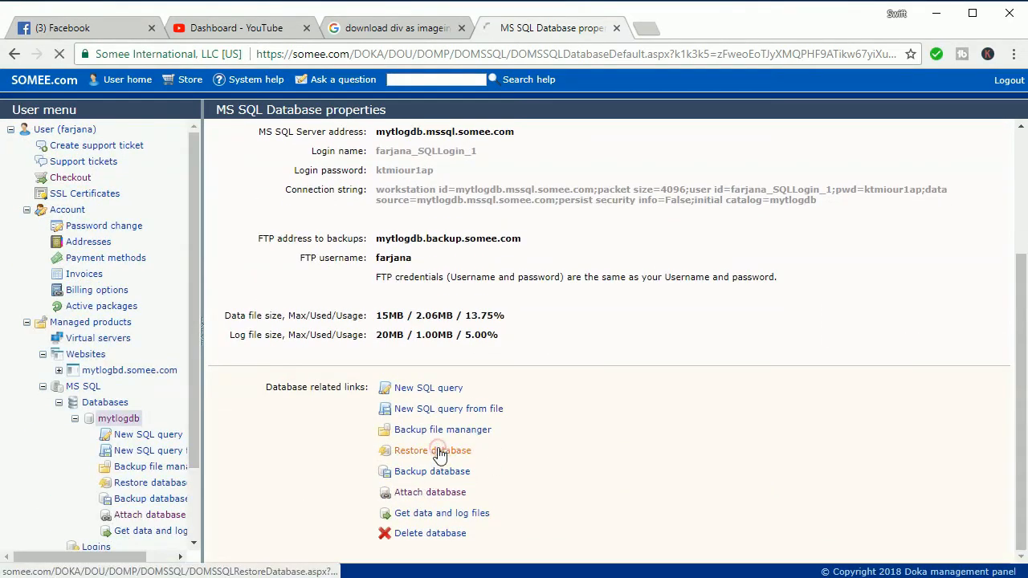
pyautogui.click(432, 450)
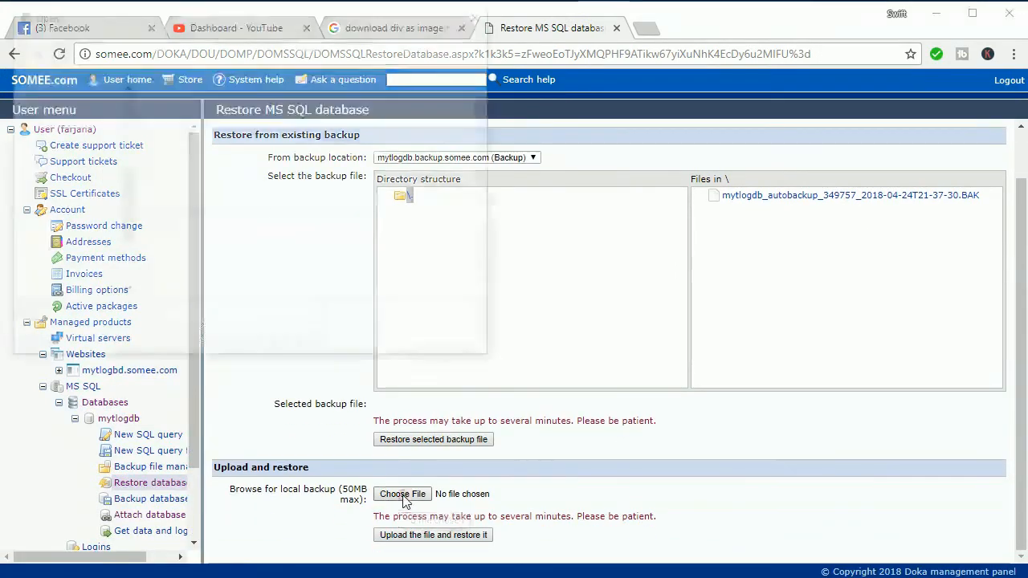
# Choose MyTlogDBBakfiles from the Desktop as the backup file to upload
pyautogui.click(401, 495)
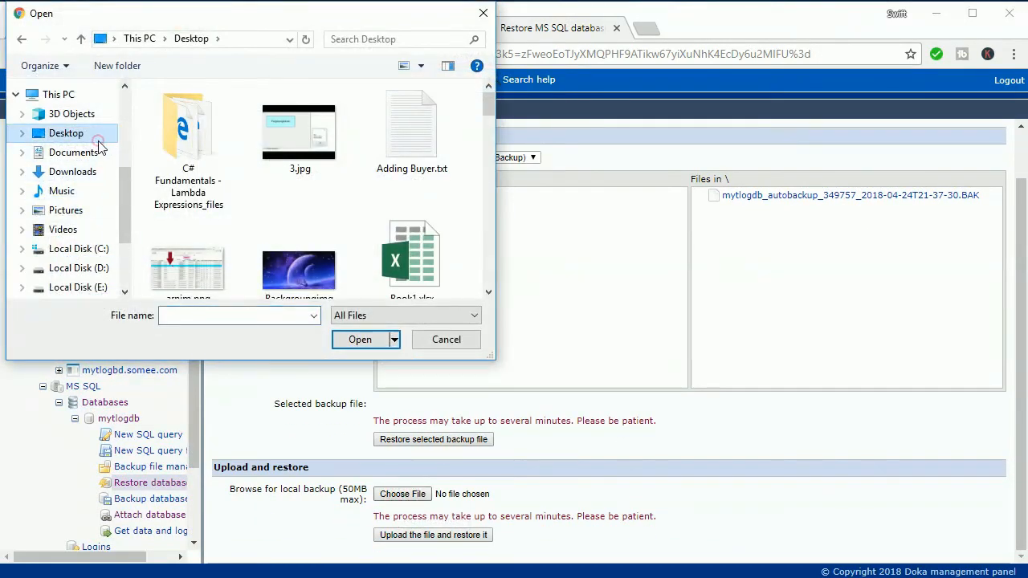
pyautogui.click(299, 130)
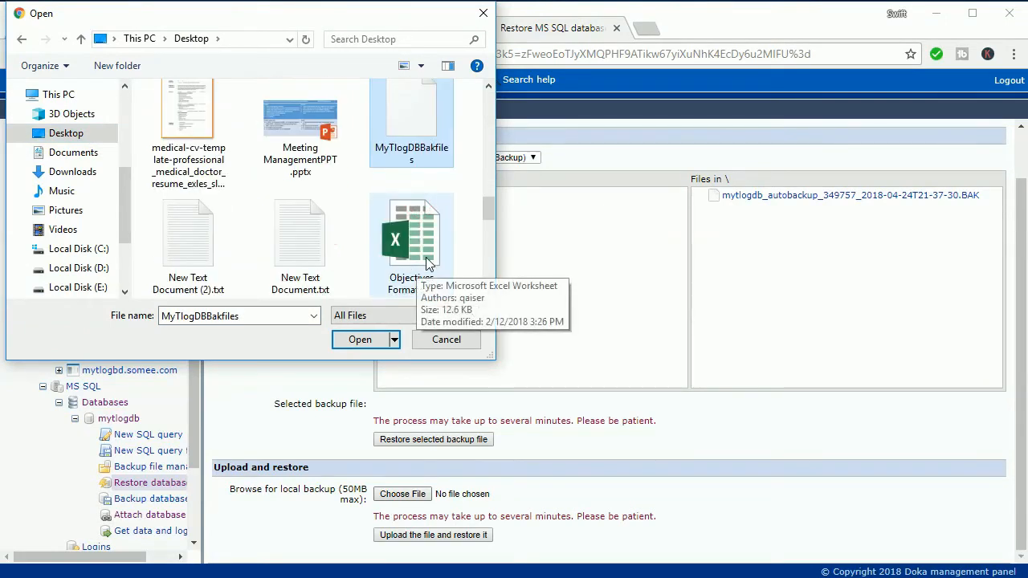
pyautogui.click(359, 339)
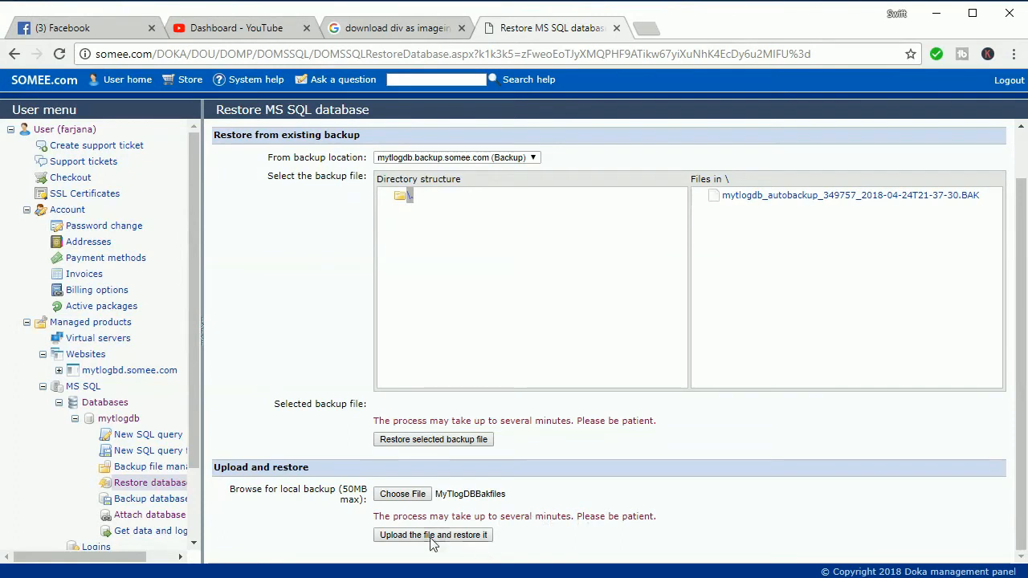
pyautogui.moveTo(450, 545)
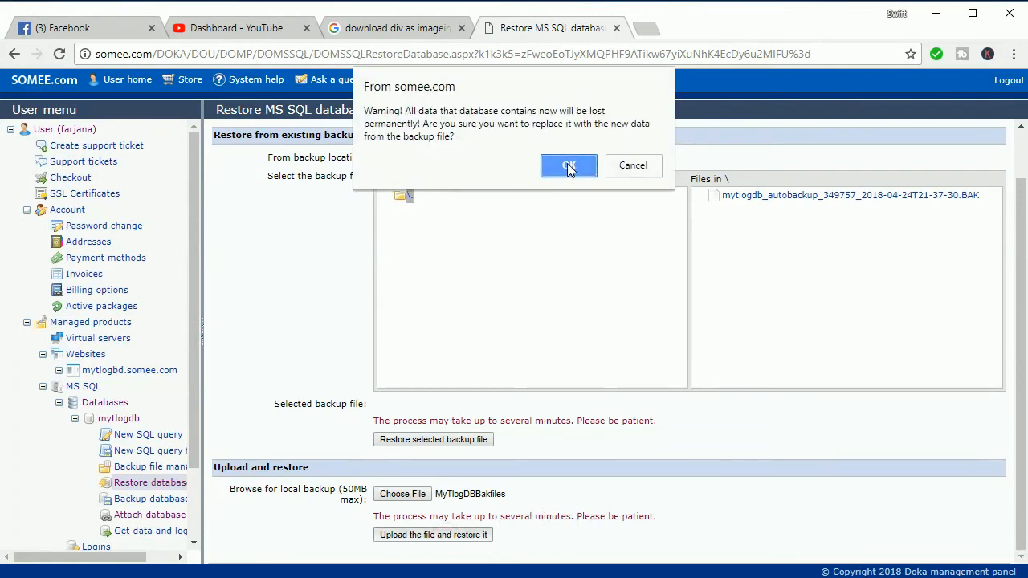
# Restore mytlogdb from the uploaded backup and return to its management page
pyautogui.click(568, 166)
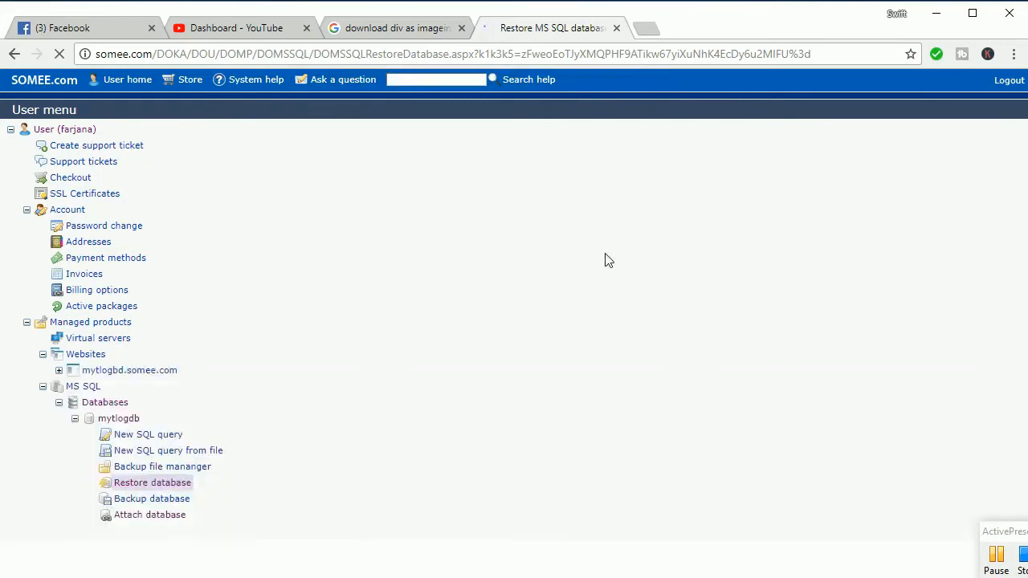
pyautogui.click(151, 482)
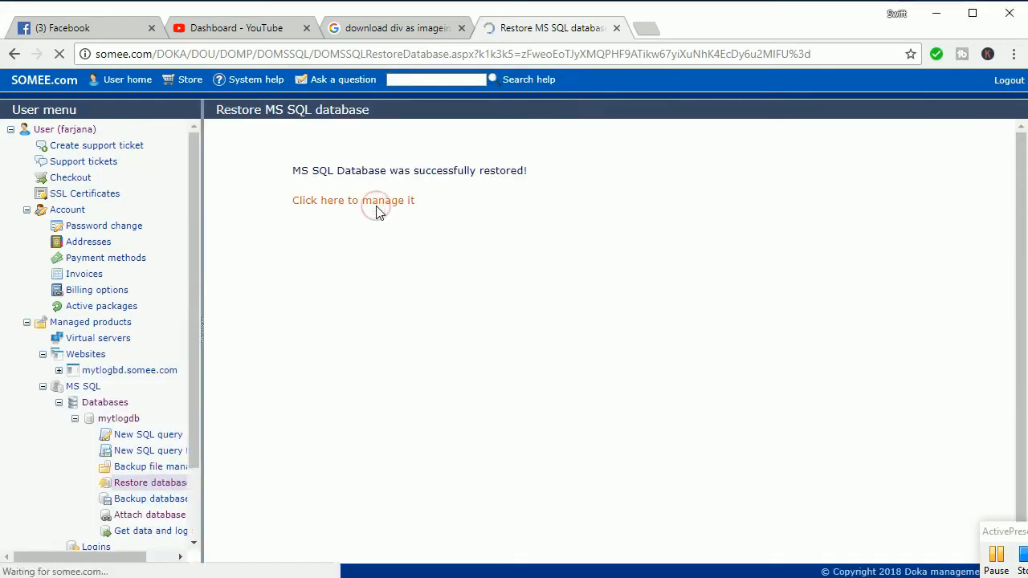
pyautogui.click(354, 199)
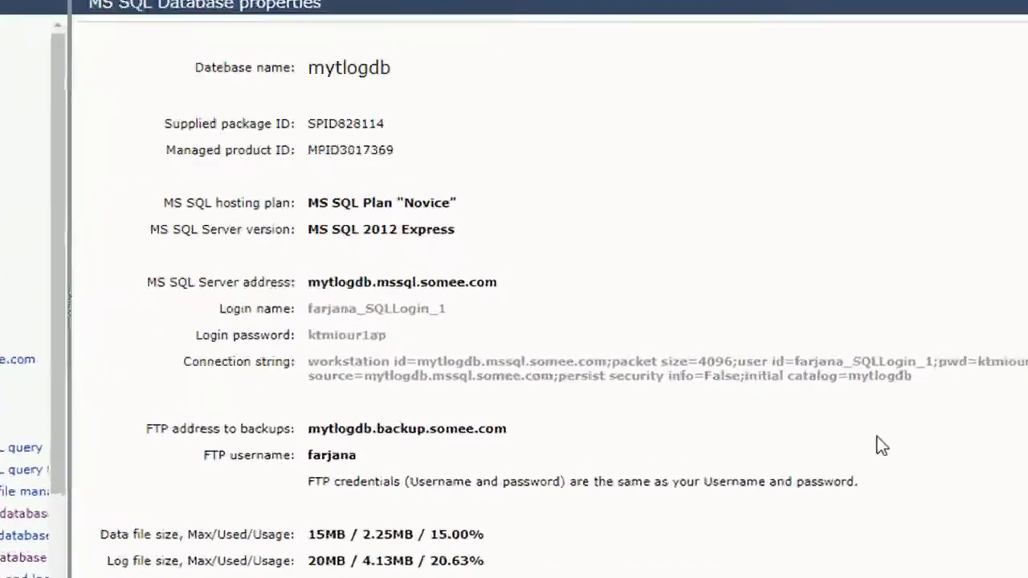
# Copy the mytlogdb connection string and view the mytlogbd.somee.com website properties in a new tab
pyautogui.scroll(-3)
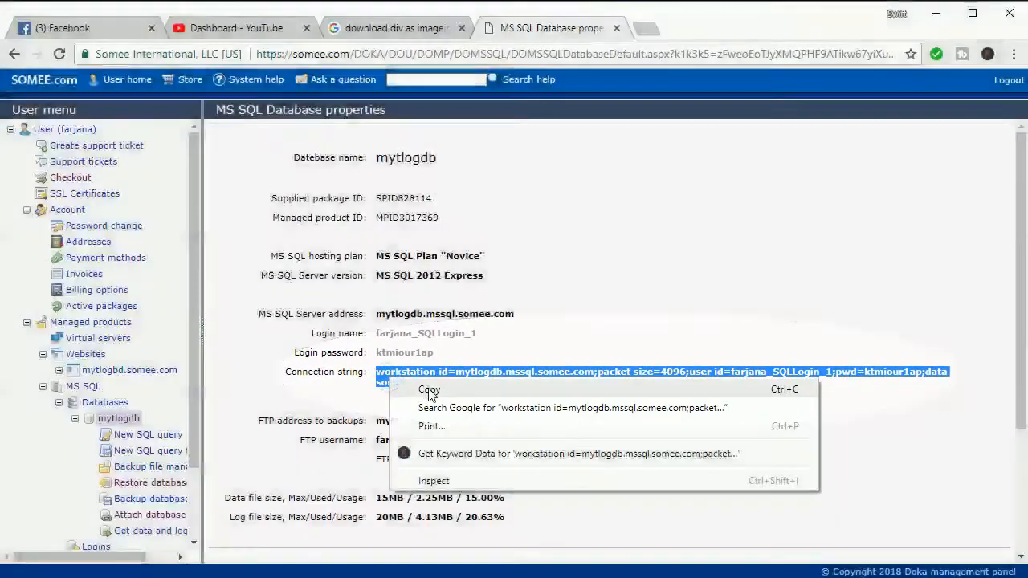
pyautogui.rightClick(128, 370)
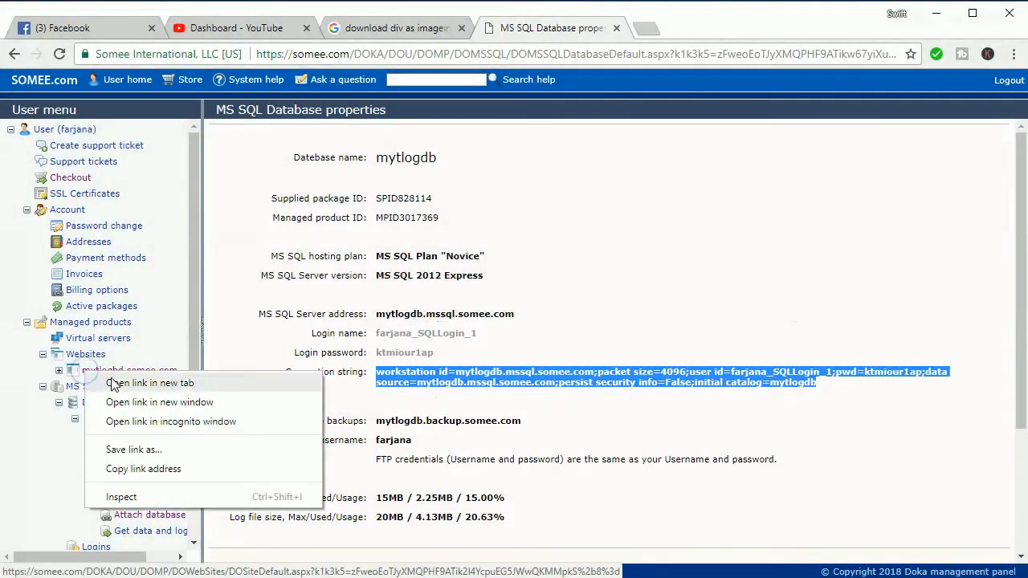
pyautogui.click(149, 382)
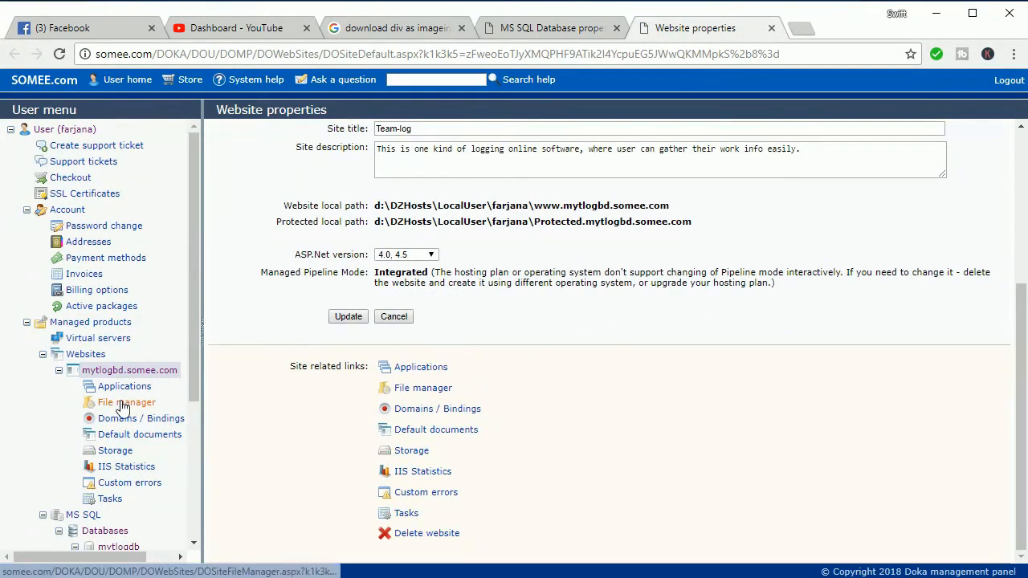
# Load the site's web.config into the plain-text editor from File manager
pyautogui.click(125, 402)
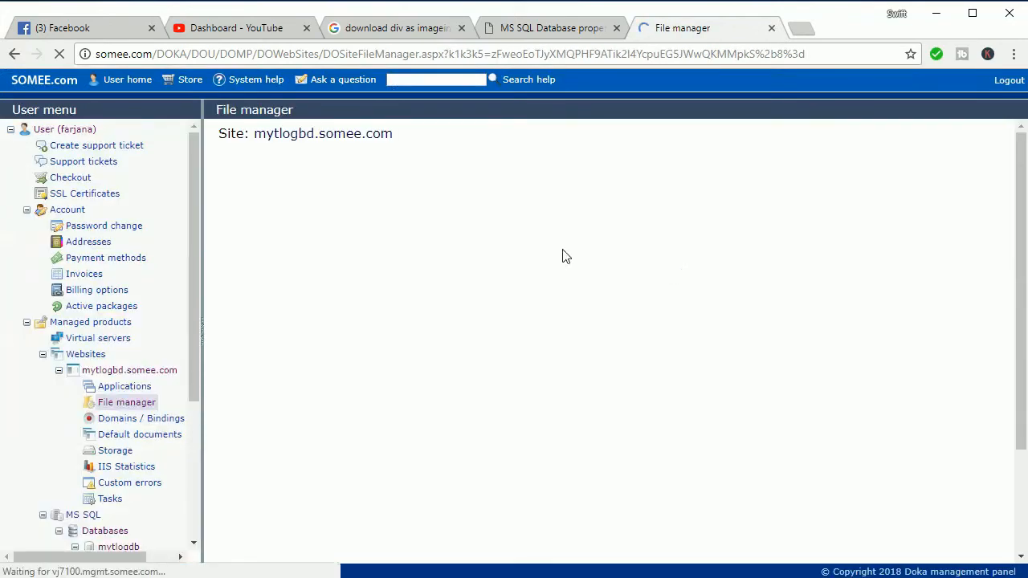
pyautogui.click(126, 402)
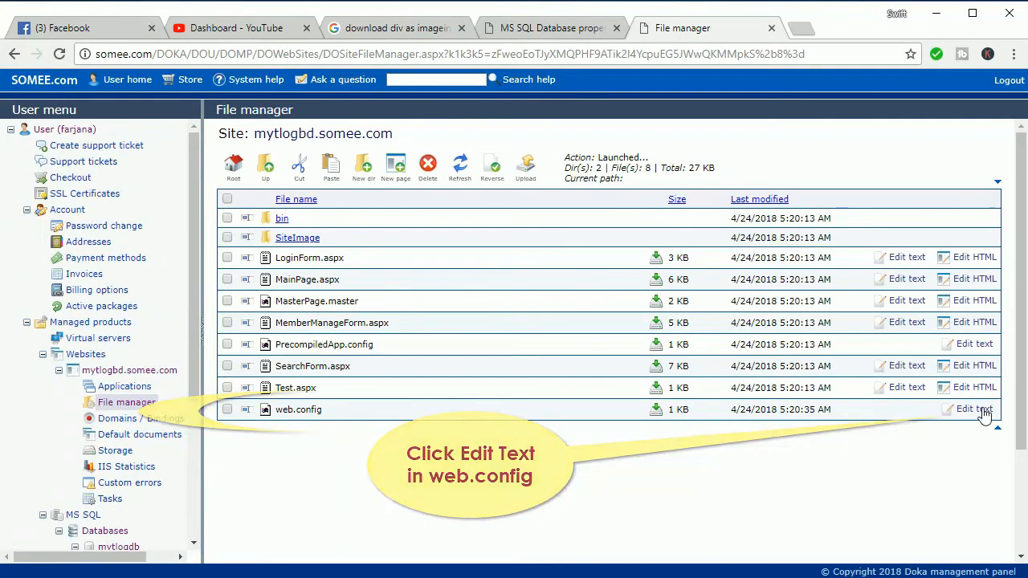
pyautogui.click(973, 409)
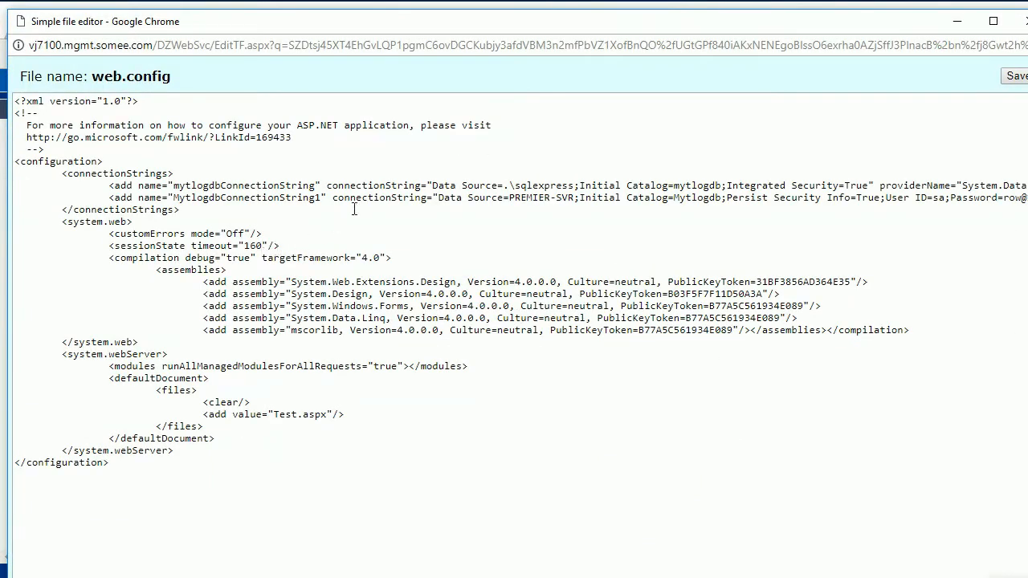
# Point web.config's second connection string to mytlogdb.mssql.somee.com, make LoginForm.aspx the default page, and save
pyautogui.hscroll(3)
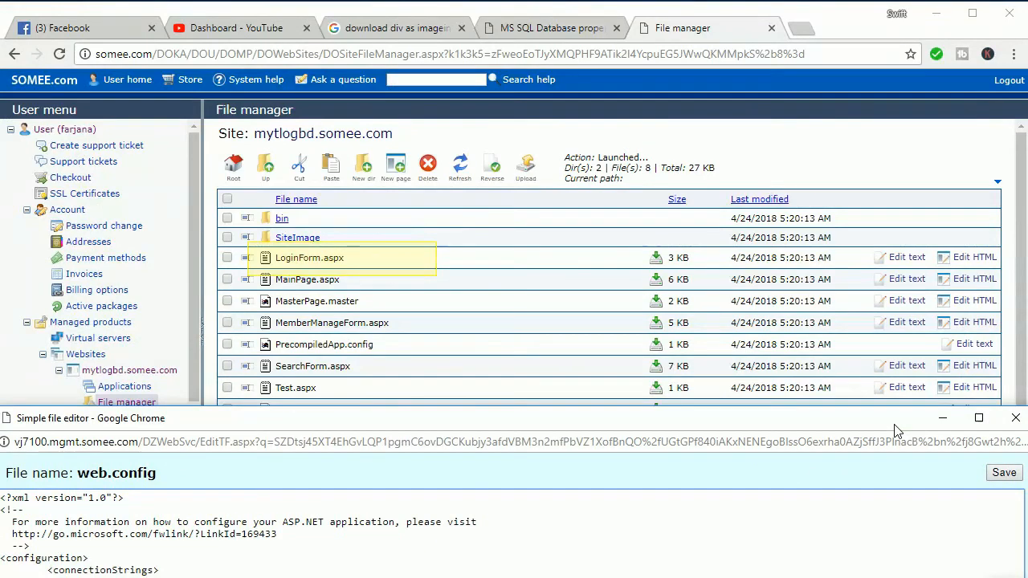
pyautogui.click(978, 418)
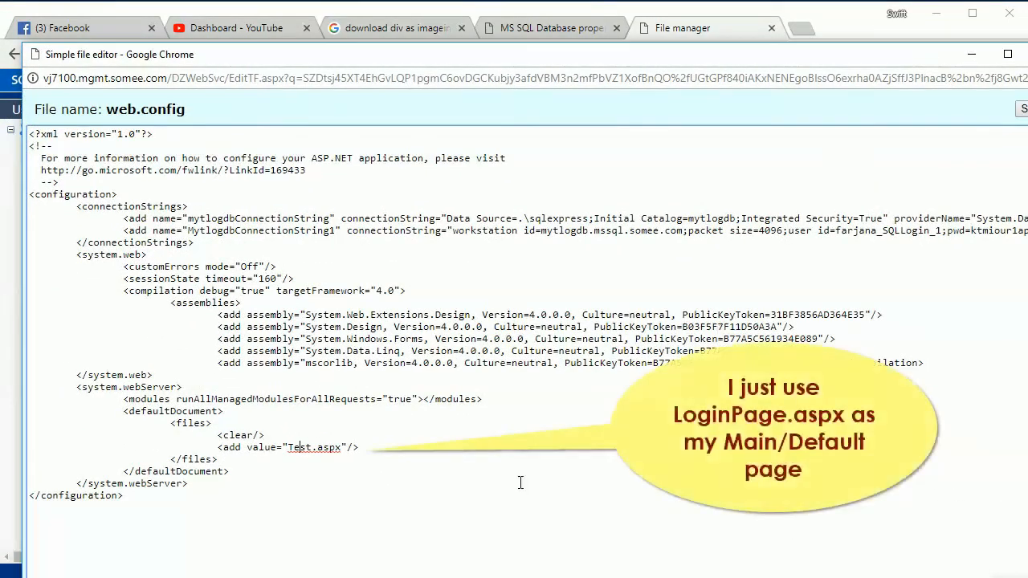
pyautogui.doubleClick(304, 446)
pyautogui.write('LoginForm')
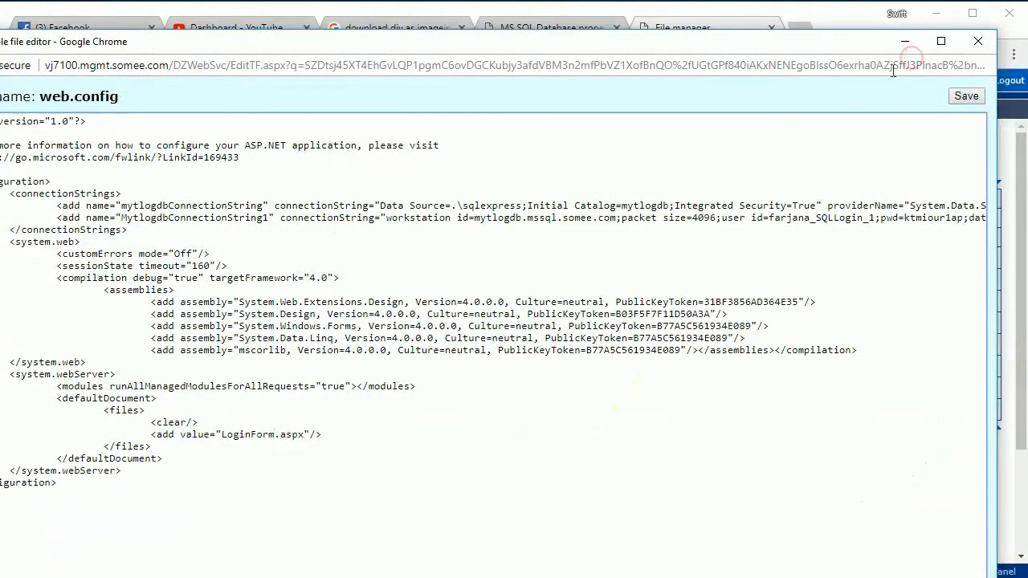
pyautogui.click(967, 96)
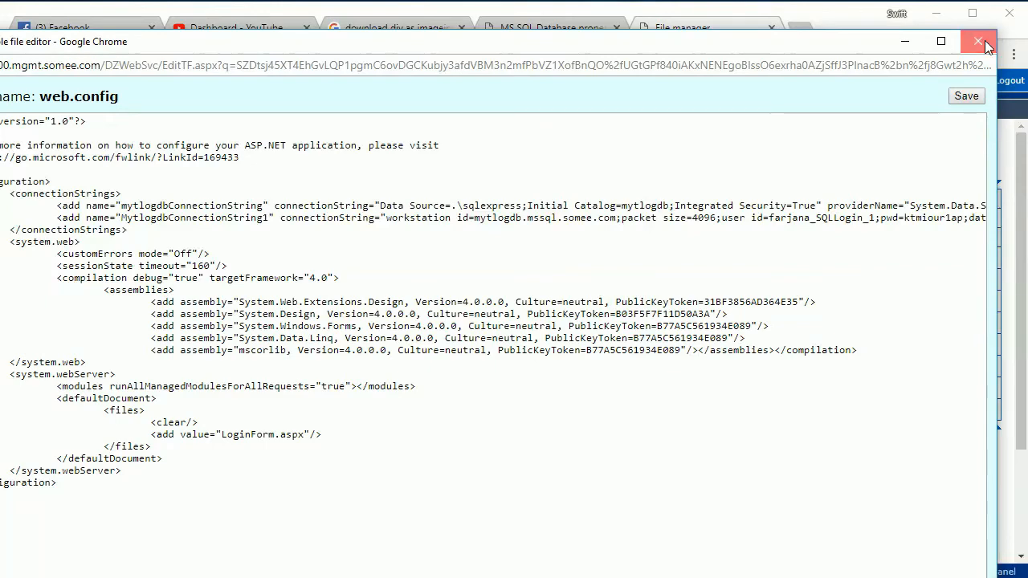
pyautogui.click(980, 42)
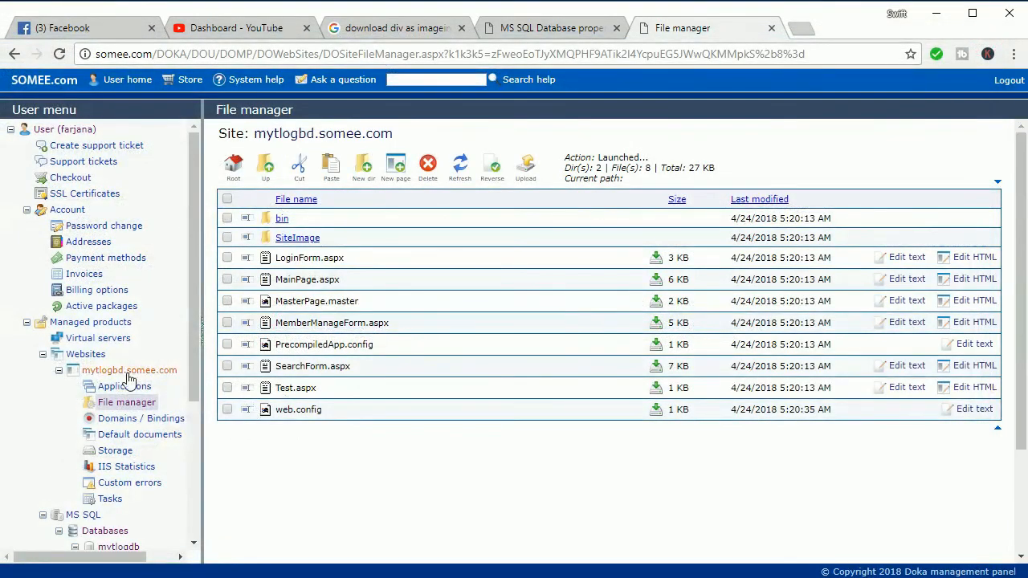
# Launch the live mytlogbd.somee.com site from its website properties page
pyautogui.click(552, 27)
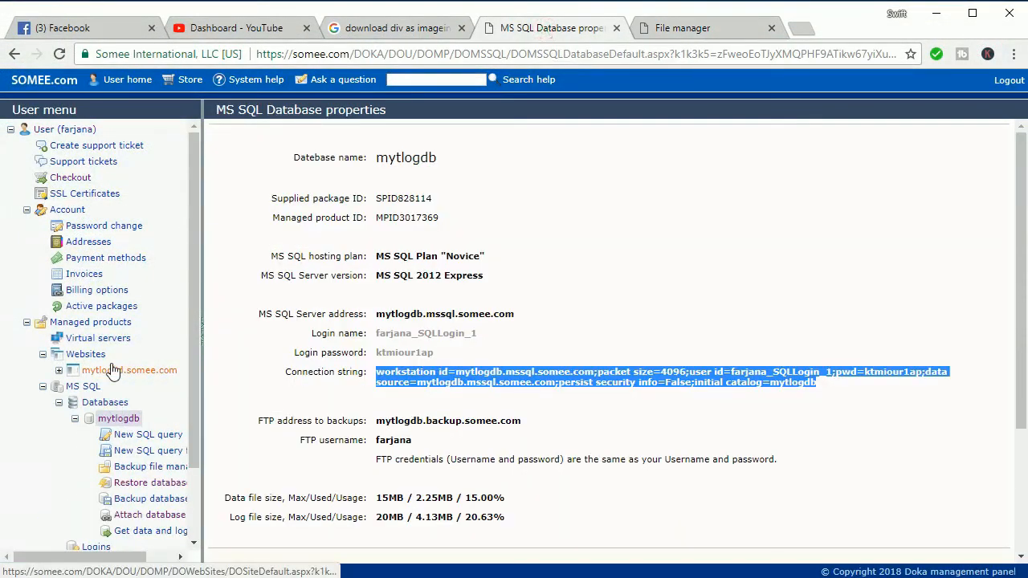
pyautogui.click(128, 370)
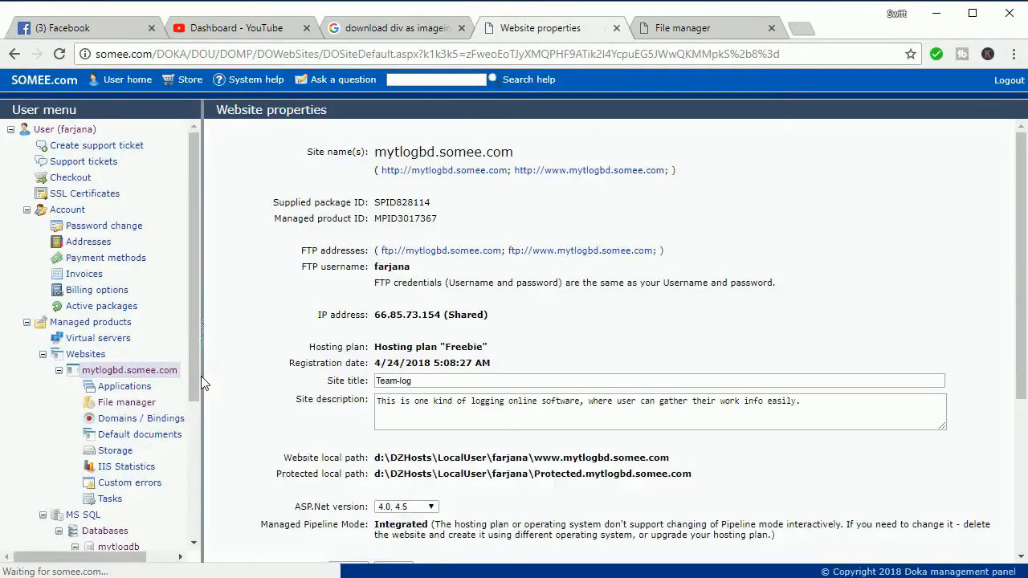
pyautogui.click(443, 170)
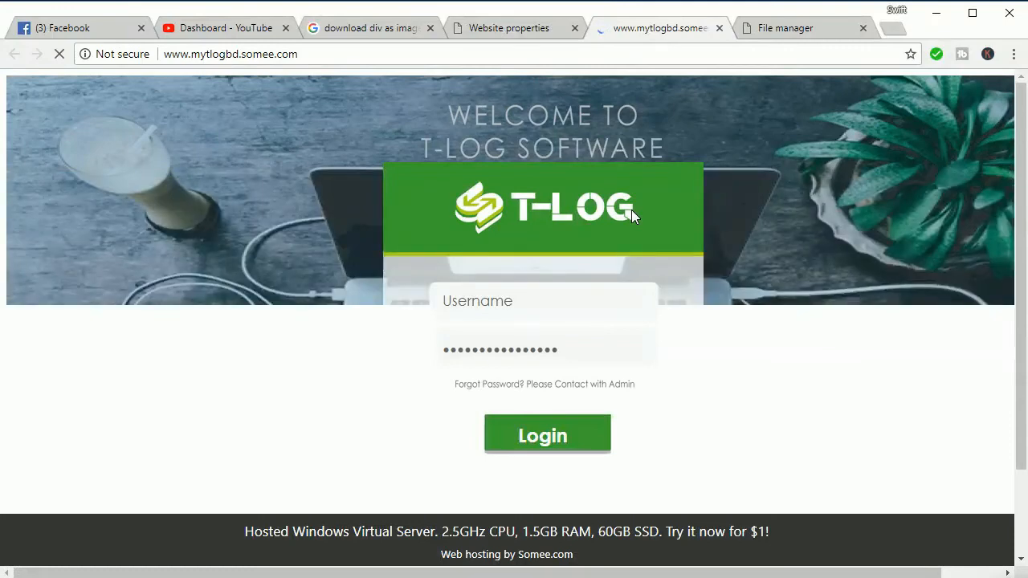
# Log in to T-Log with username 'habib' and the password
pyautogui.click(543, 300)
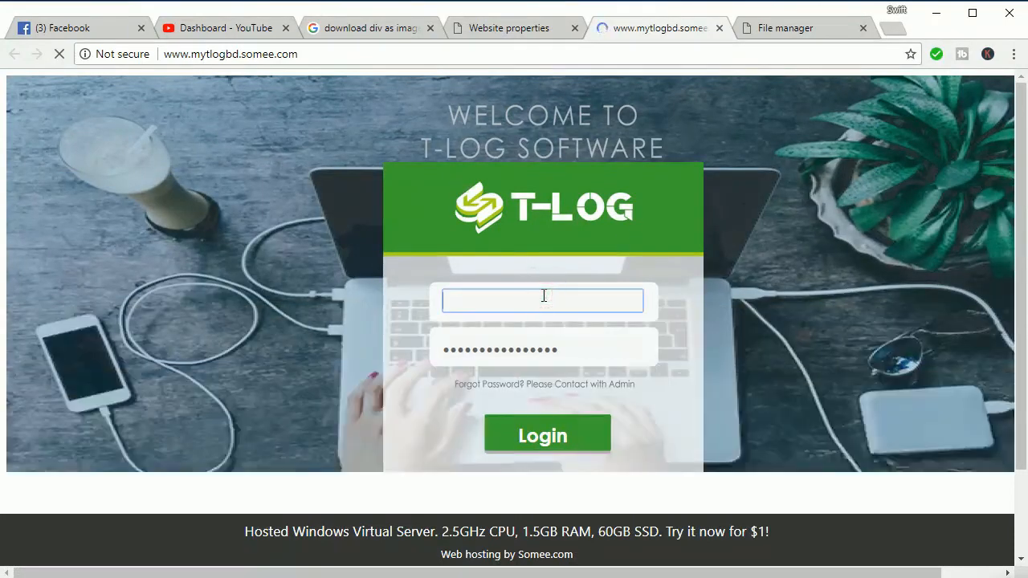
pyautogui.write('hab')
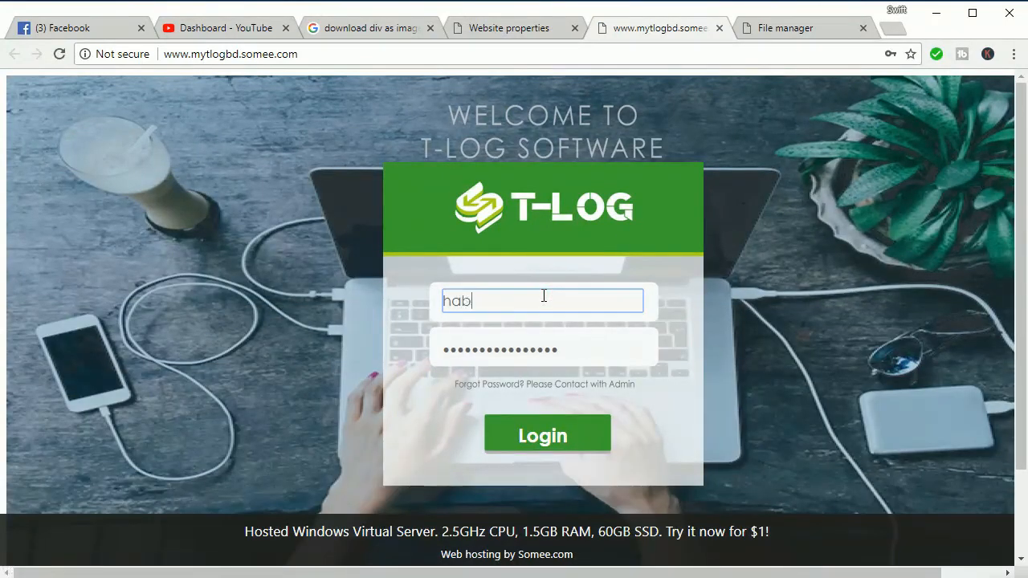
pyautogui.write('ib')
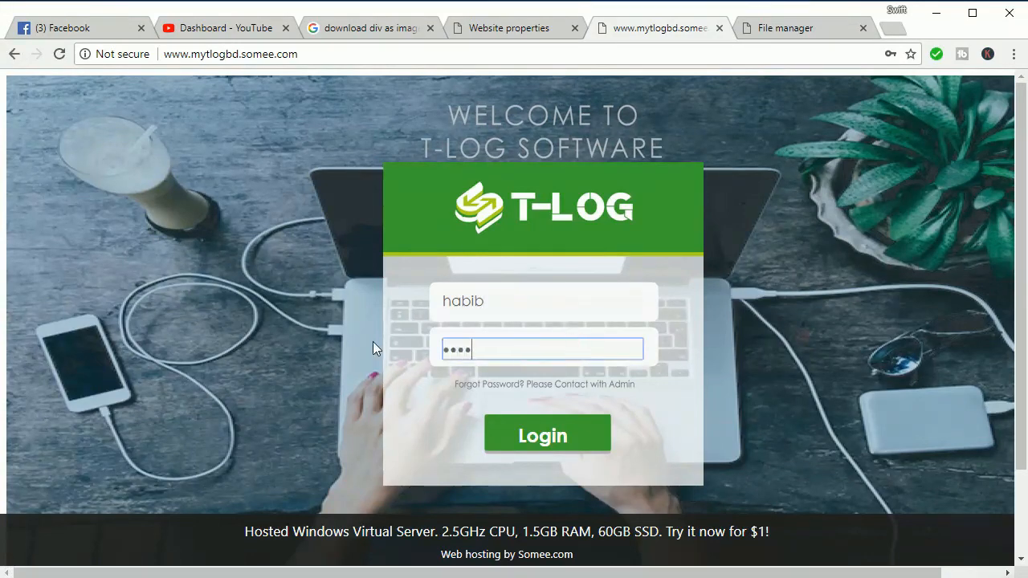
pyautogui.click(543, 436)
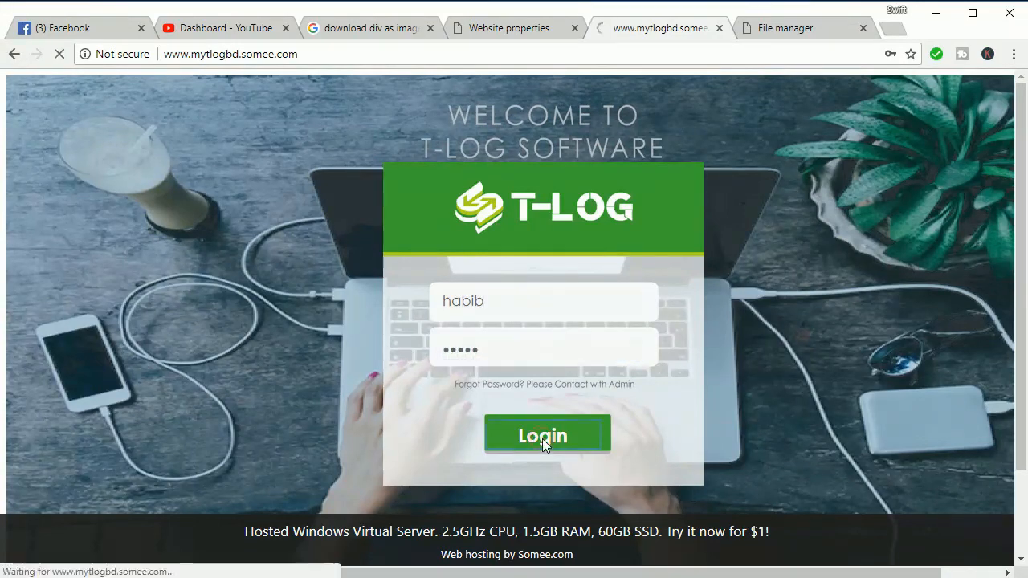